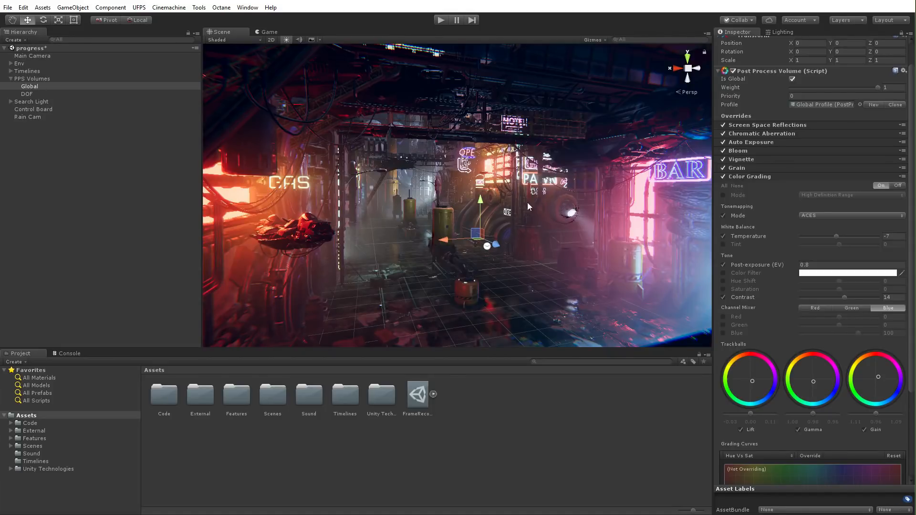
- Show the alley in the Game view and run the scene to preview the camera move
click(267, 32)
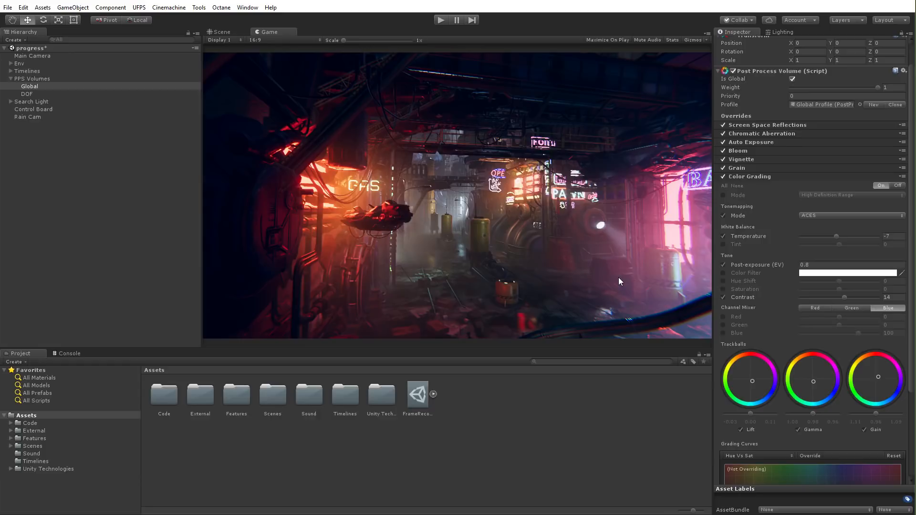
mouse_move(540, 183)
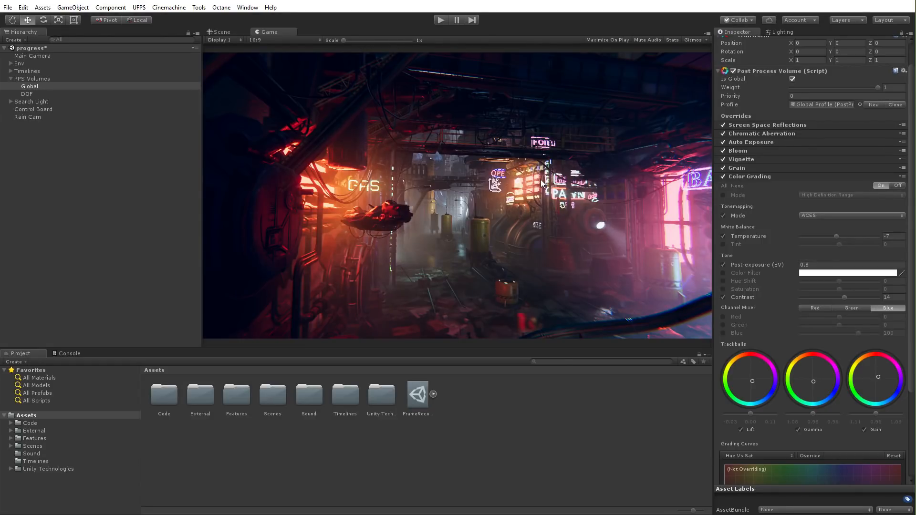
click(441, 19)
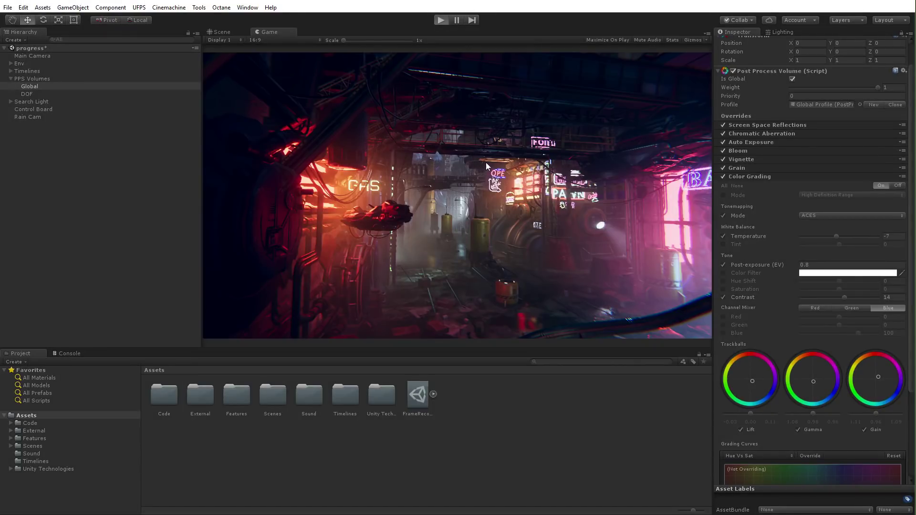
click(441, 20)
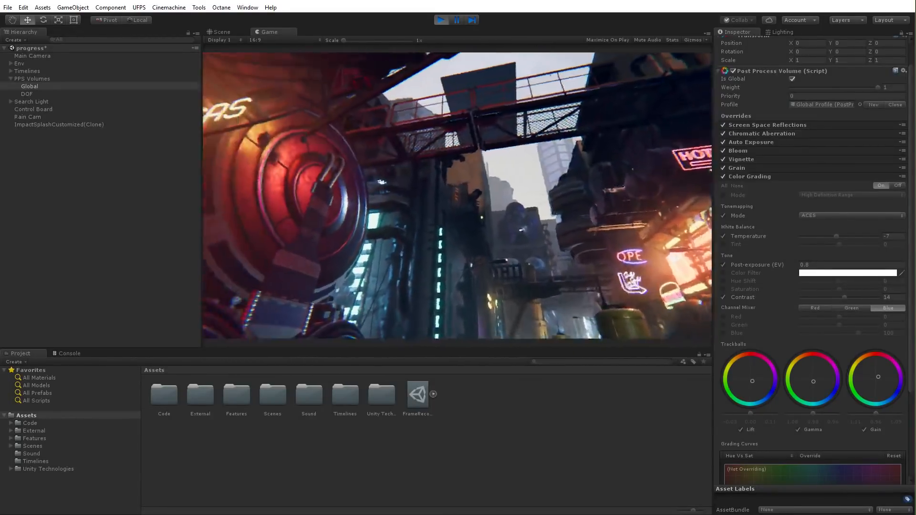
click(439, 19)
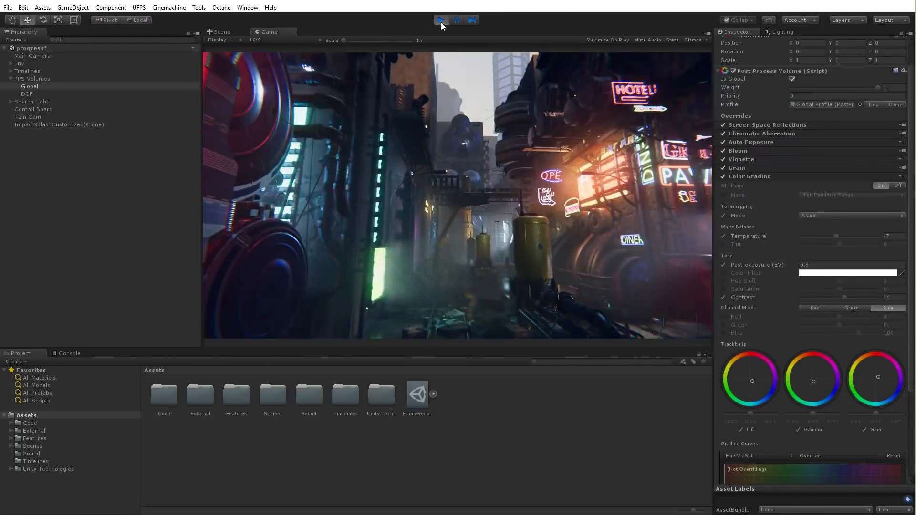
- Stop the running preview of the scene
click(439, 20)
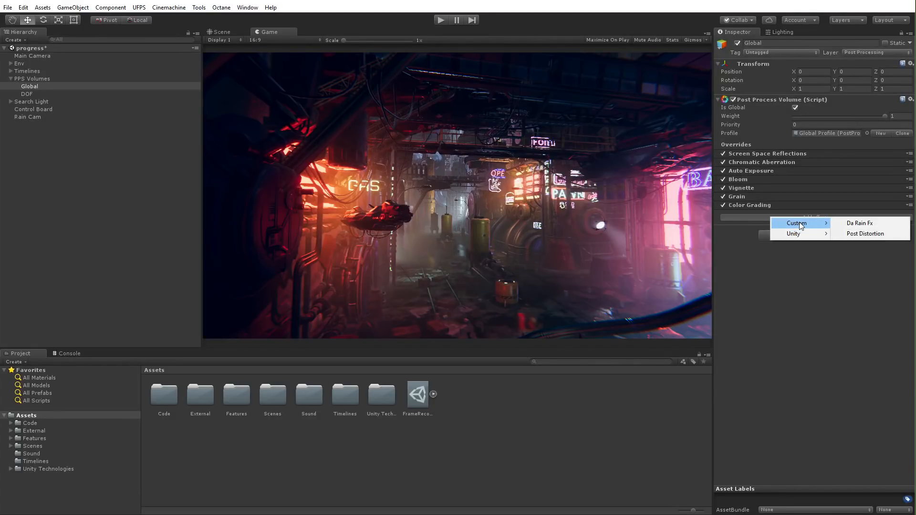
mouse_move(859, 223)
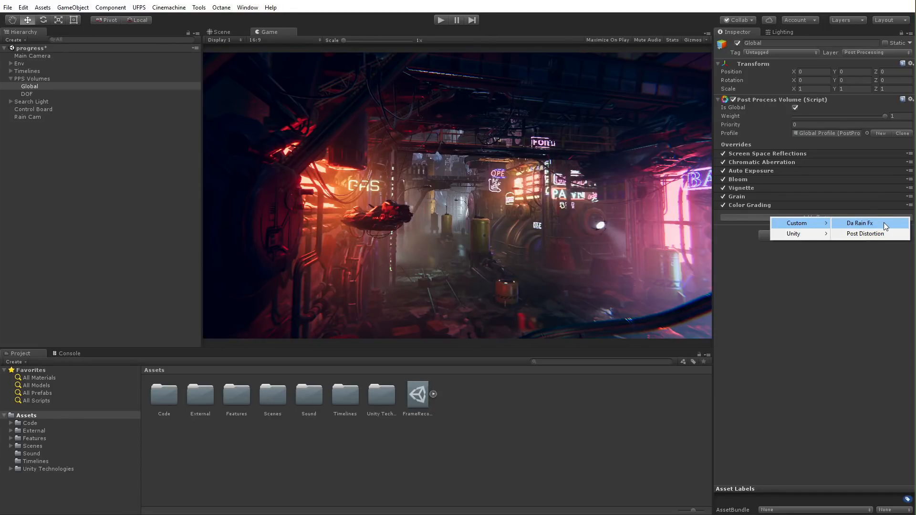
mouse_move(870, 223)
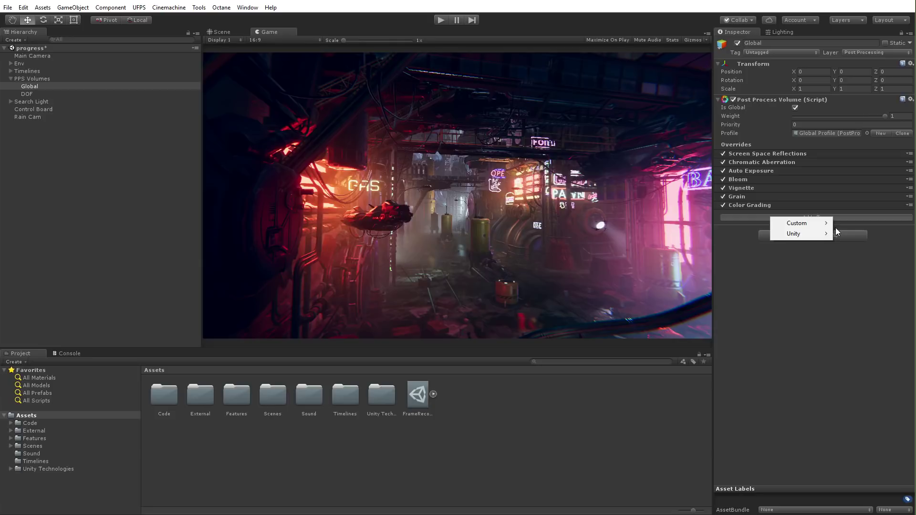
mouse_move(795, 223)
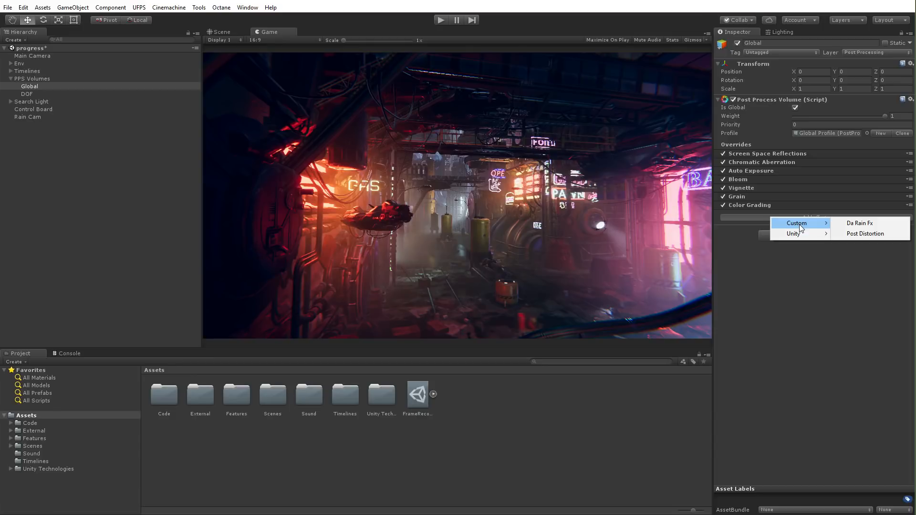
mouse_move(864, 223)
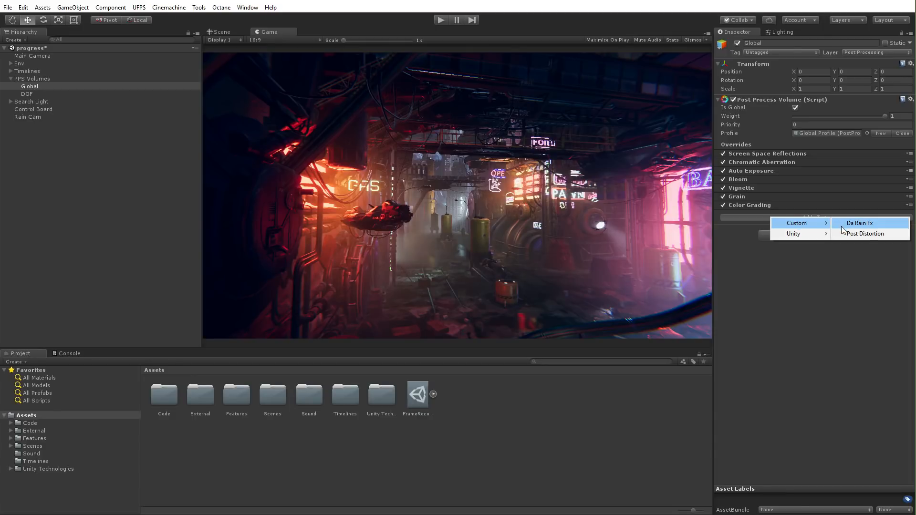
mouse_move(795, 222)
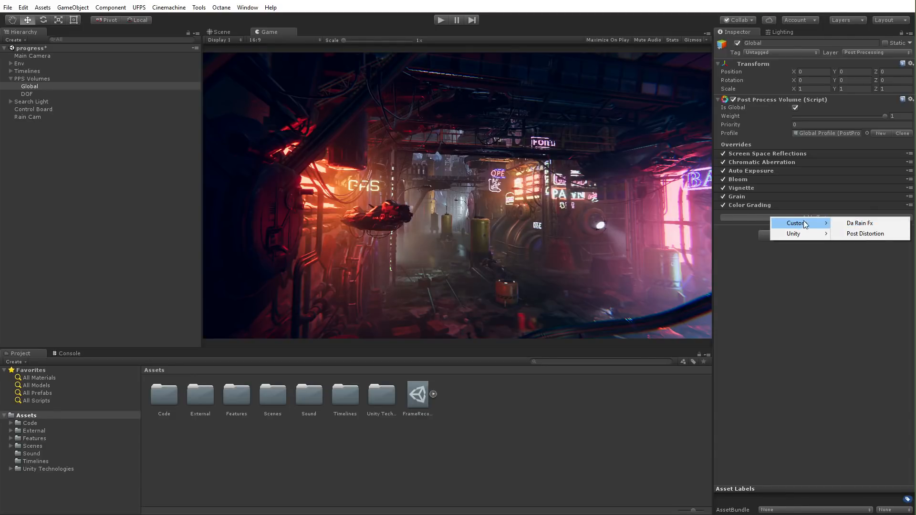
mouse_move(859, 222)
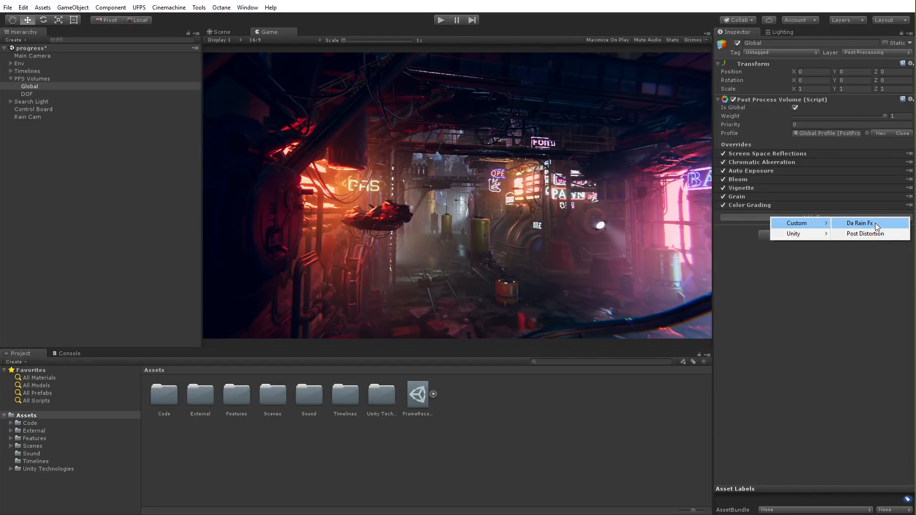
mouse_move(859, 225)
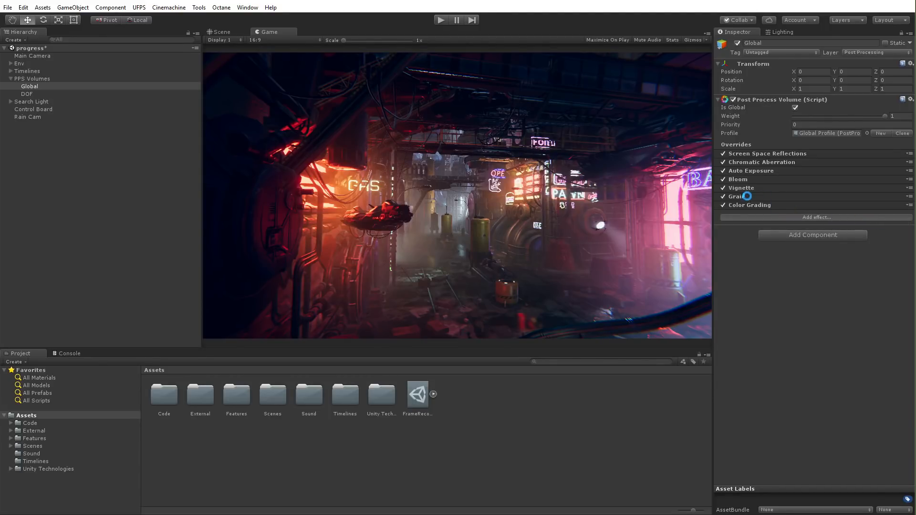
- Add the Da Rain Fx override to the Global volume and preview the rain in play mode
click(813, 218)
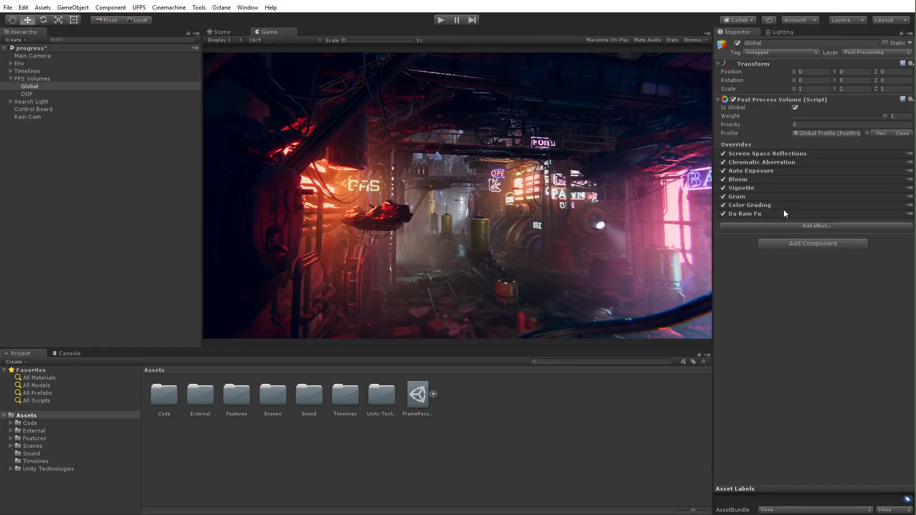
click(744, 213)
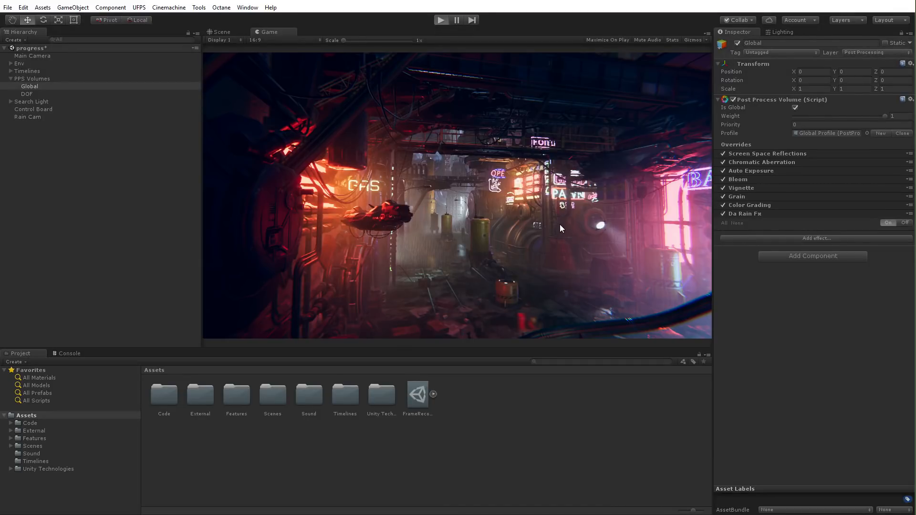
click(441, 19)
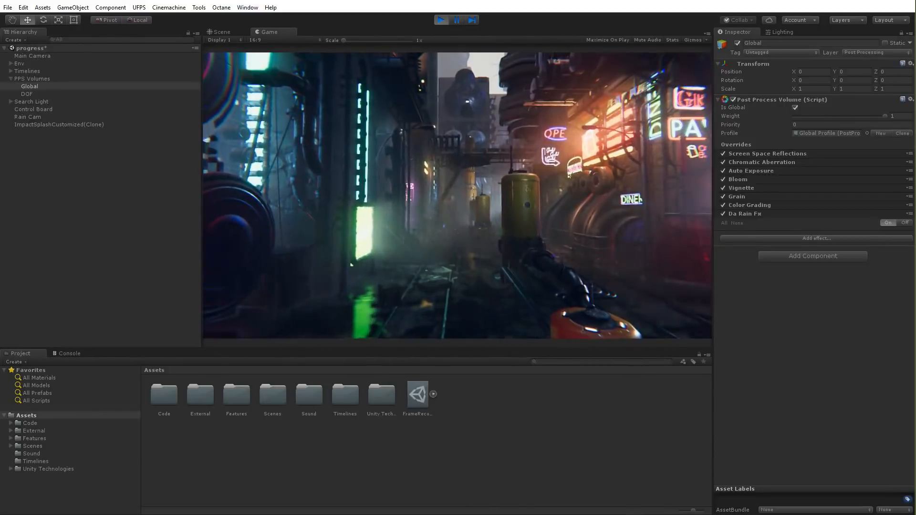
click(724, 212)
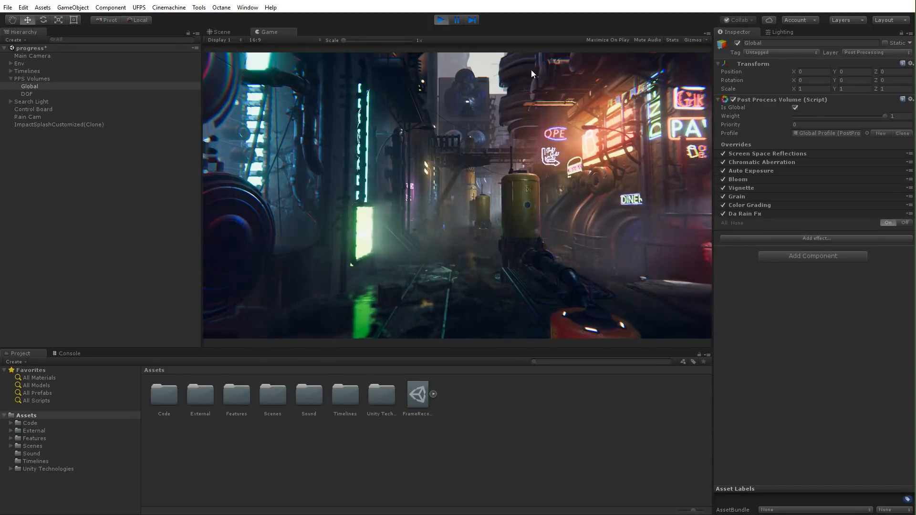
click(440, 19)
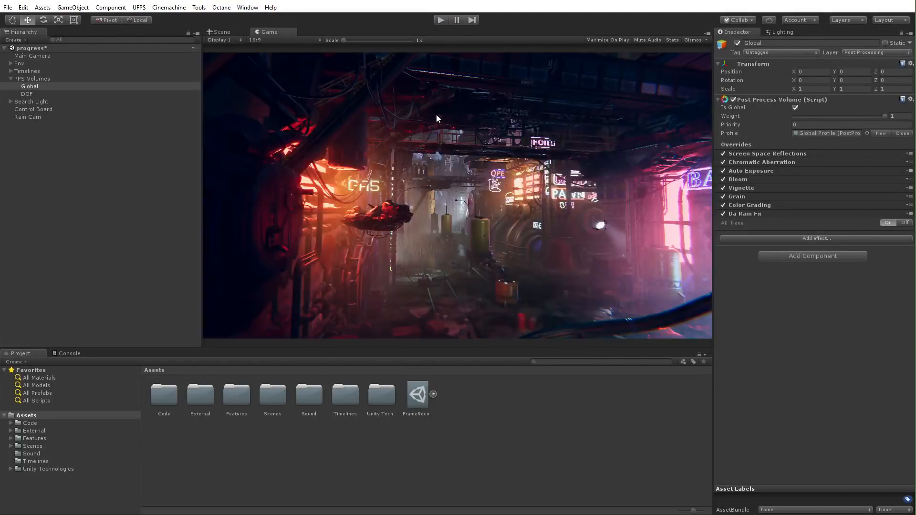
mouse_move(540, 218)
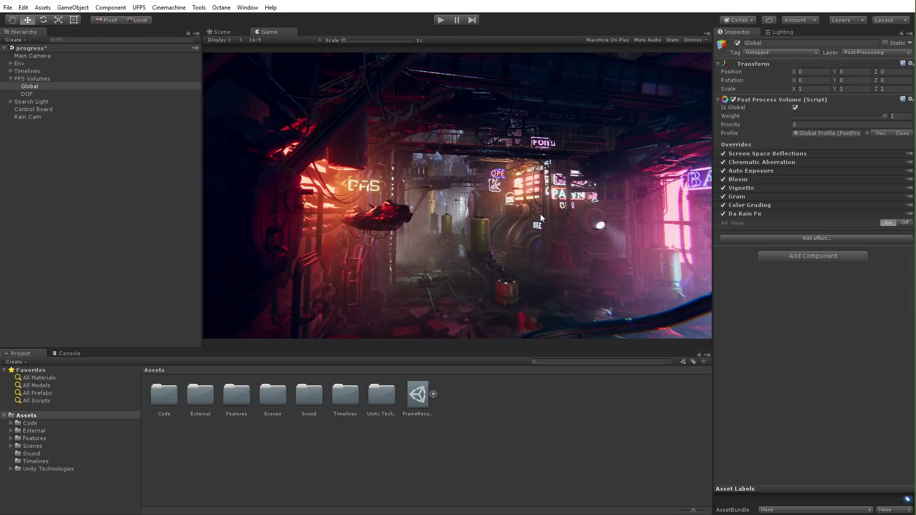
mouse_move(304, 248)
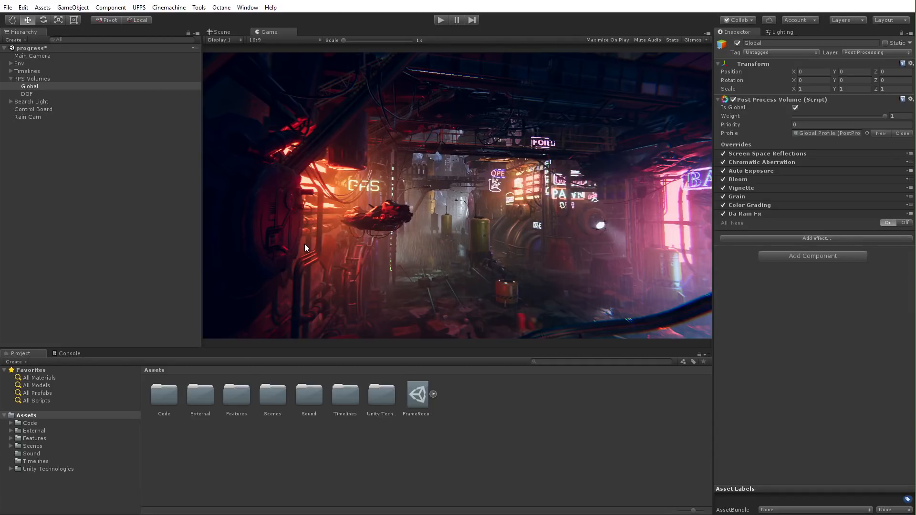
mouse_move(324, 228)
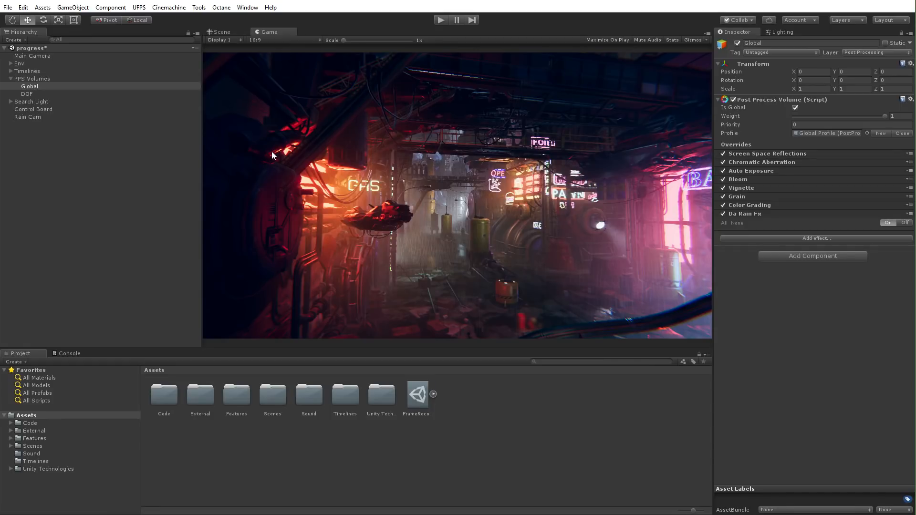
mouse_move(281, 129)
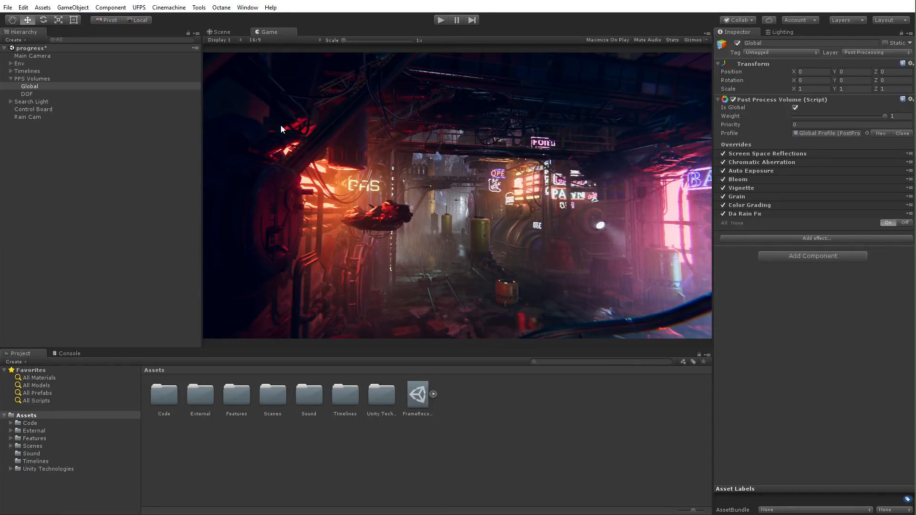
mouse_move(303, 94)
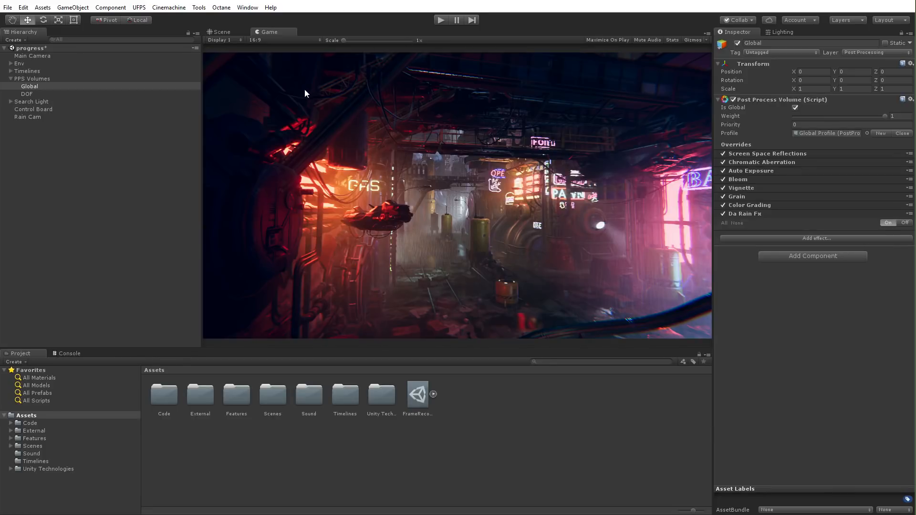
click(246, 6)
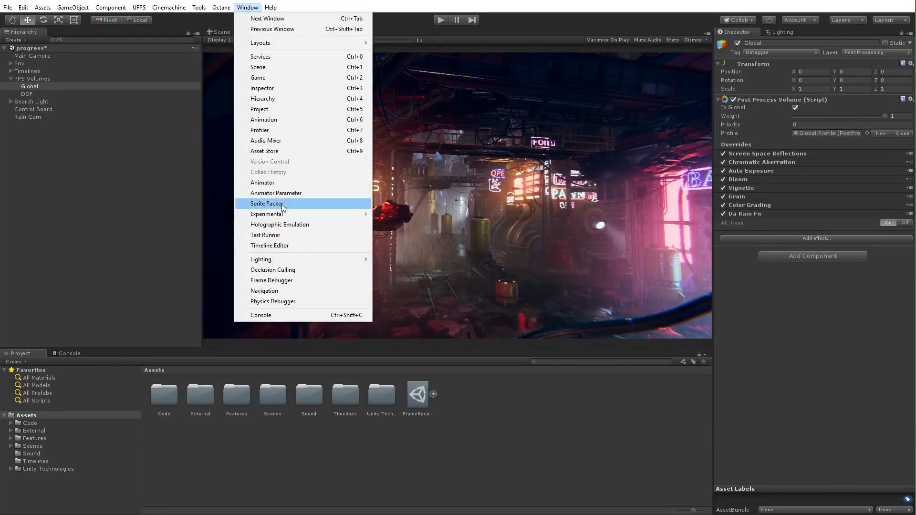
click(269, 245)
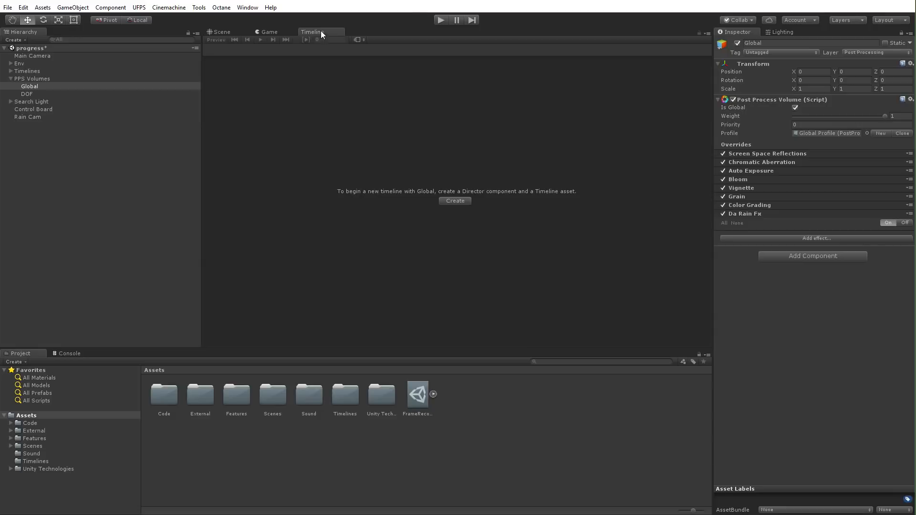
click(267, 32)
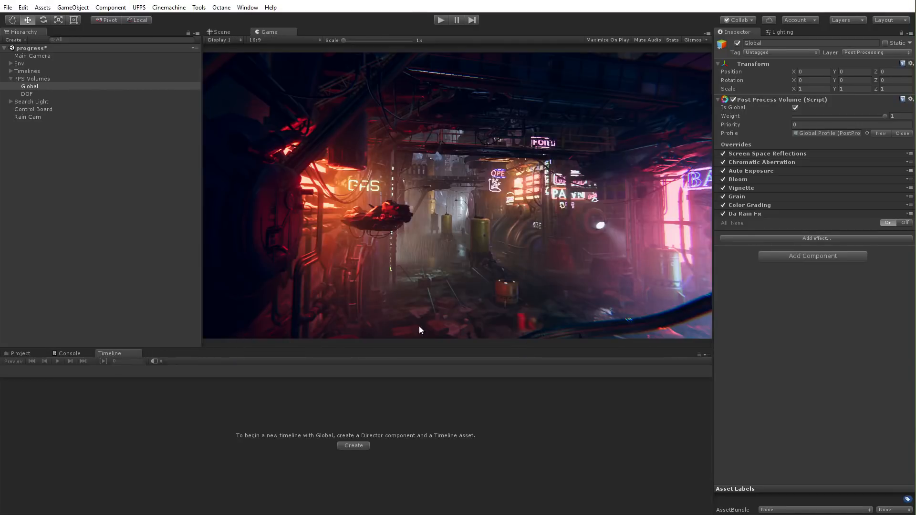
mouse_move(701, 358)
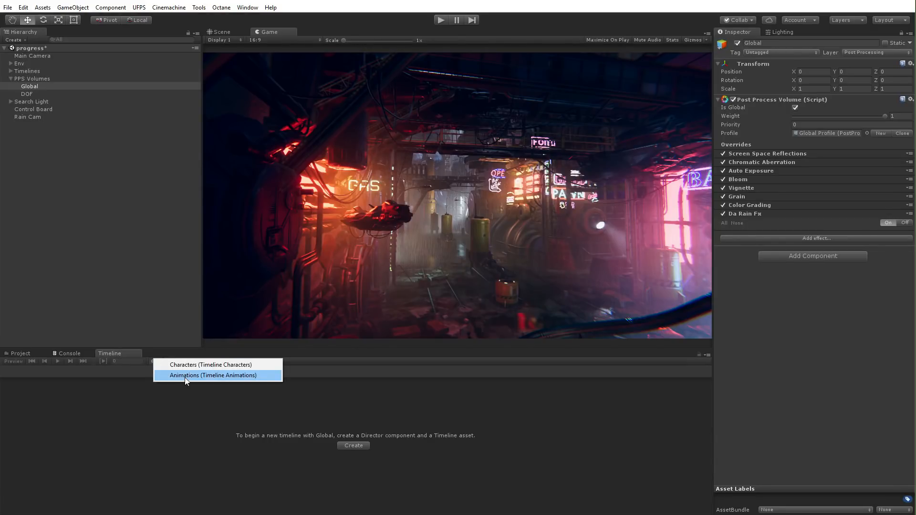
click(213, 375)
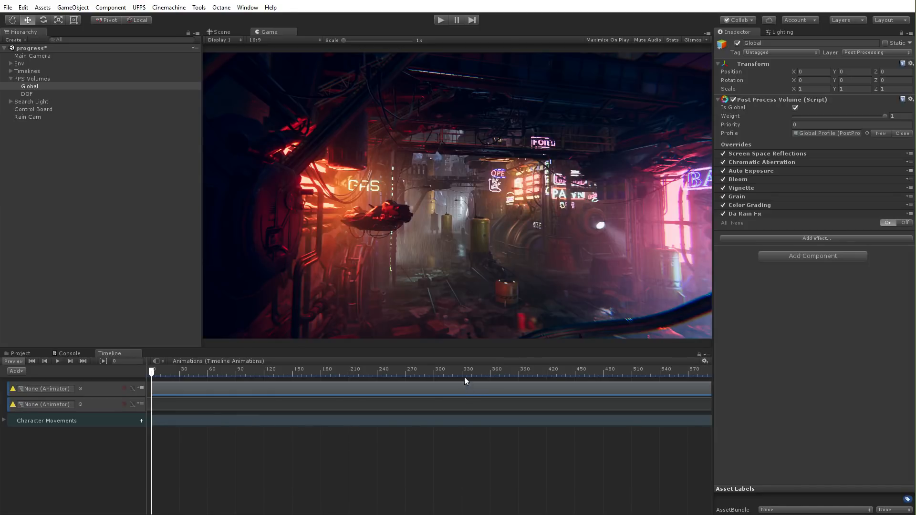
click(4, 420)
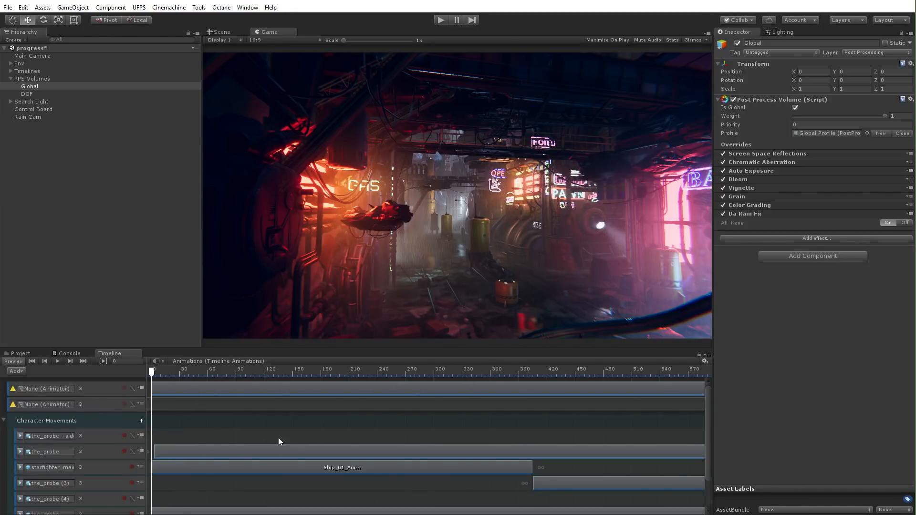
click(400, 369)
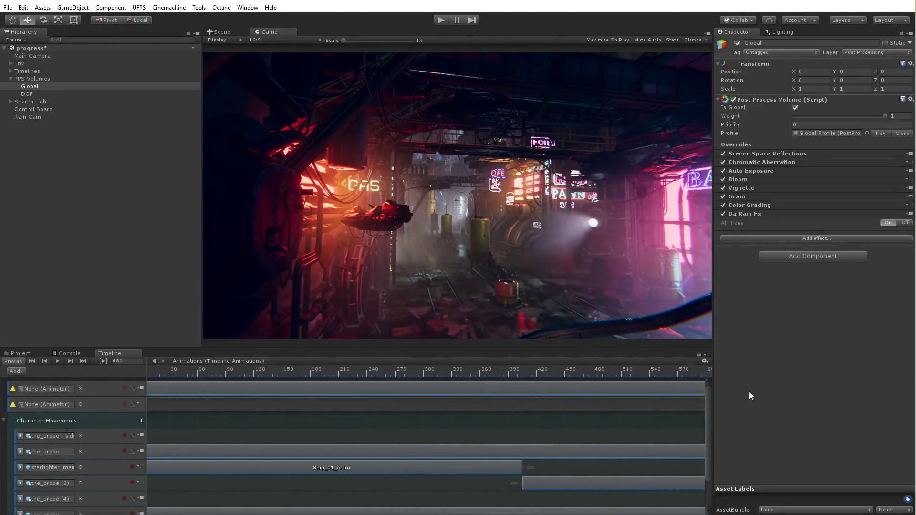
click(32, 360)
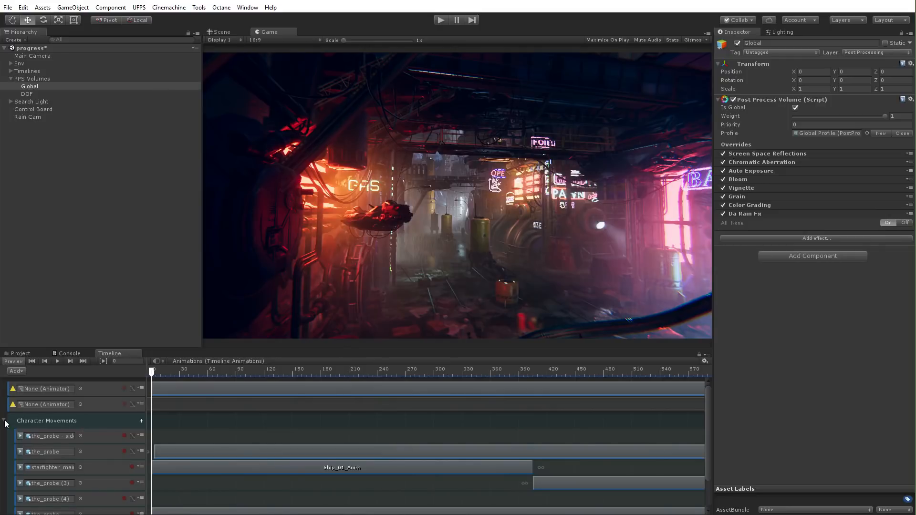
- Collapse the Character Movements tracks and preview the Camera Motion shot in play mode
click(5, 424)
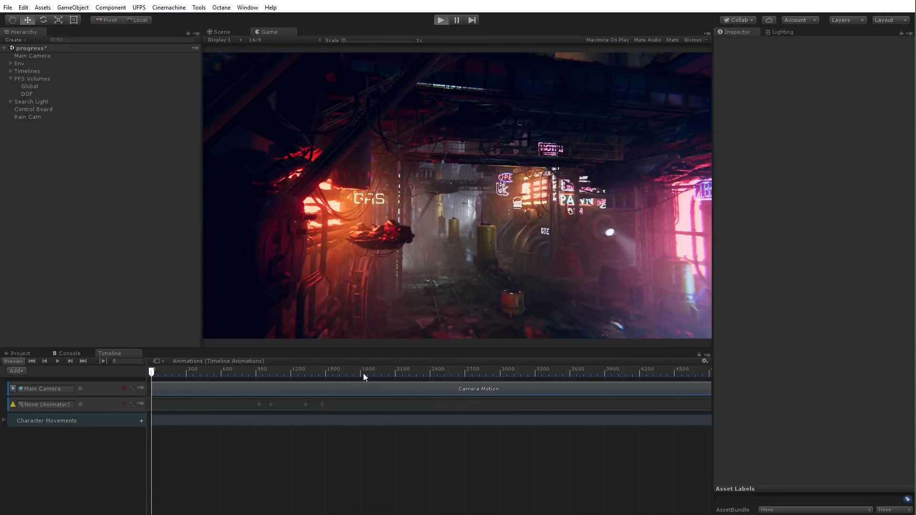
click(440, 19)
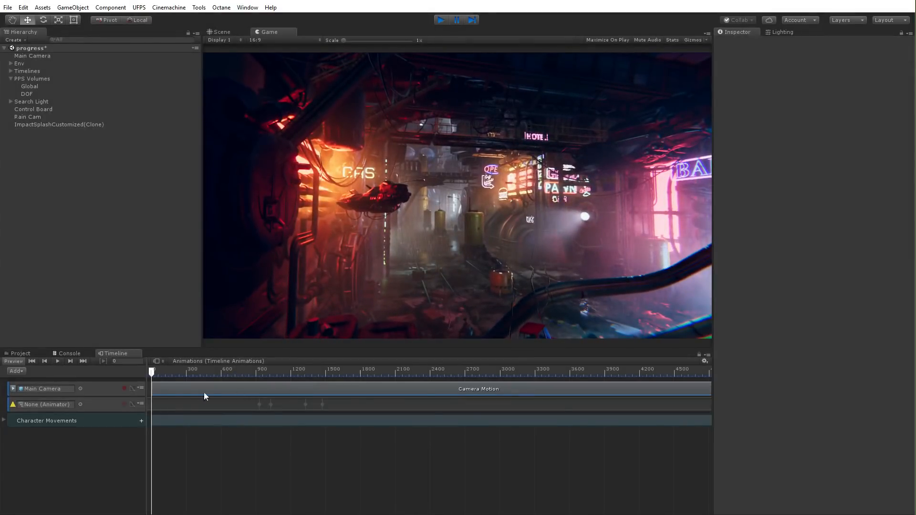
click(440, 19)
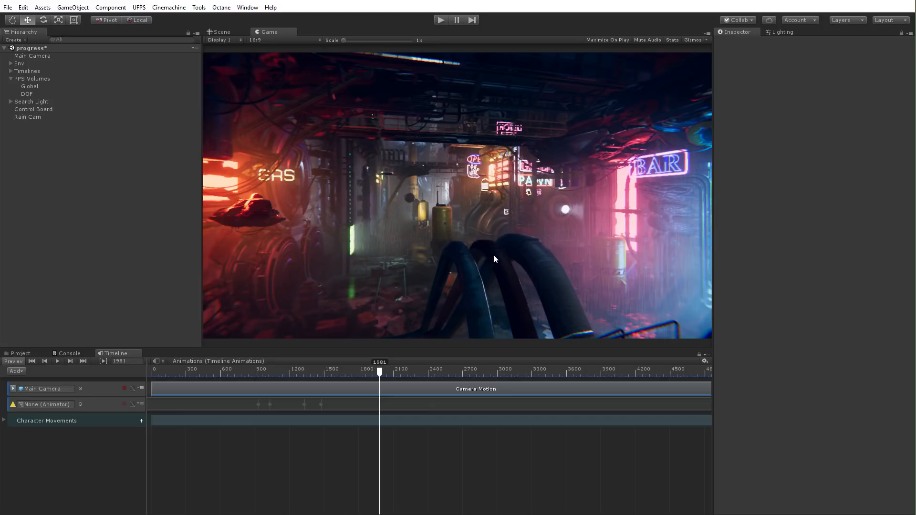
mouse_move(516, 247)
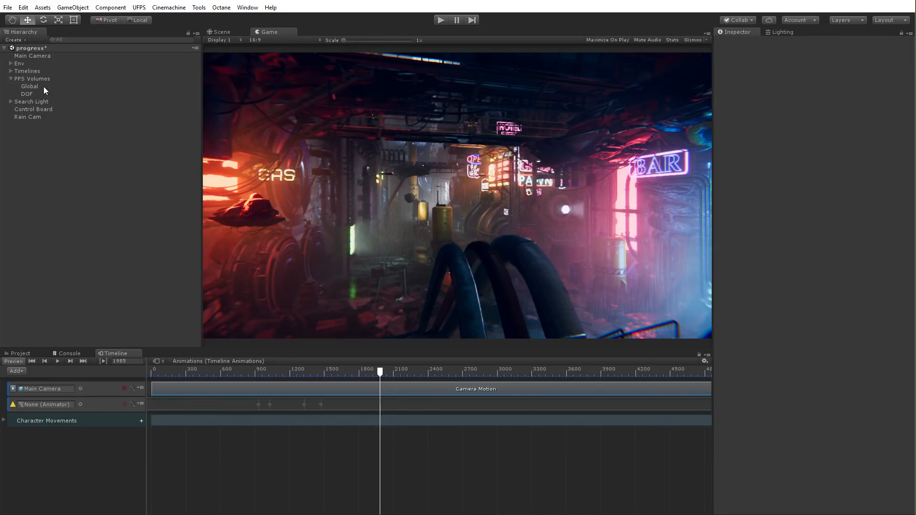
- Add a Depth Of Field override to the Global volume with Focus Distance enabled
click(30, 86)
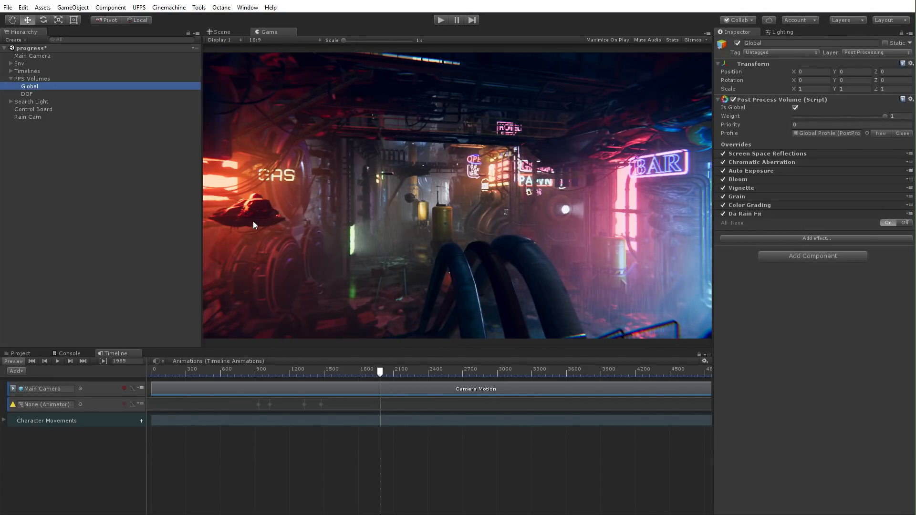
click(816, 237)
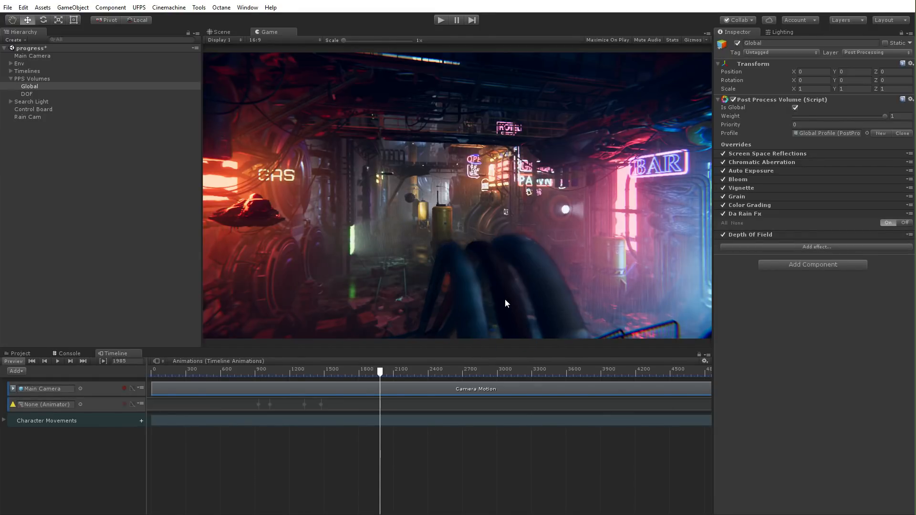
click(749, 235)
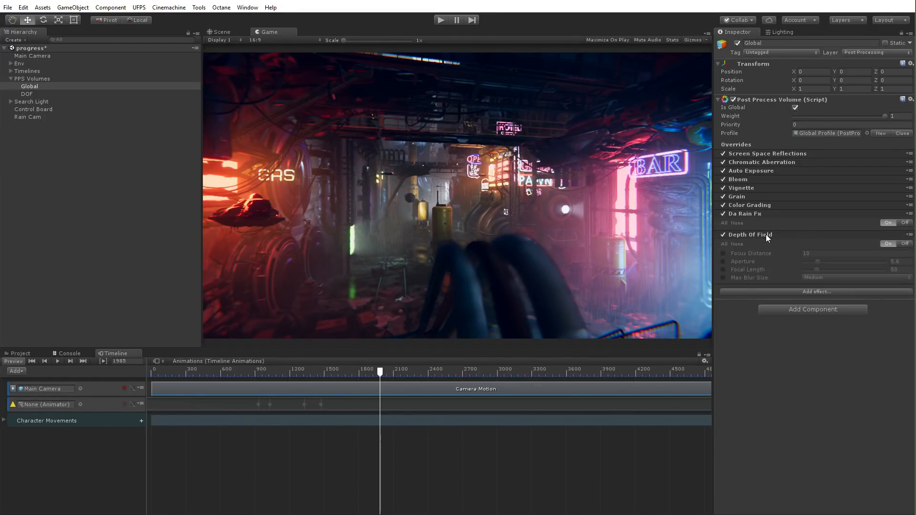
click(723, 253)
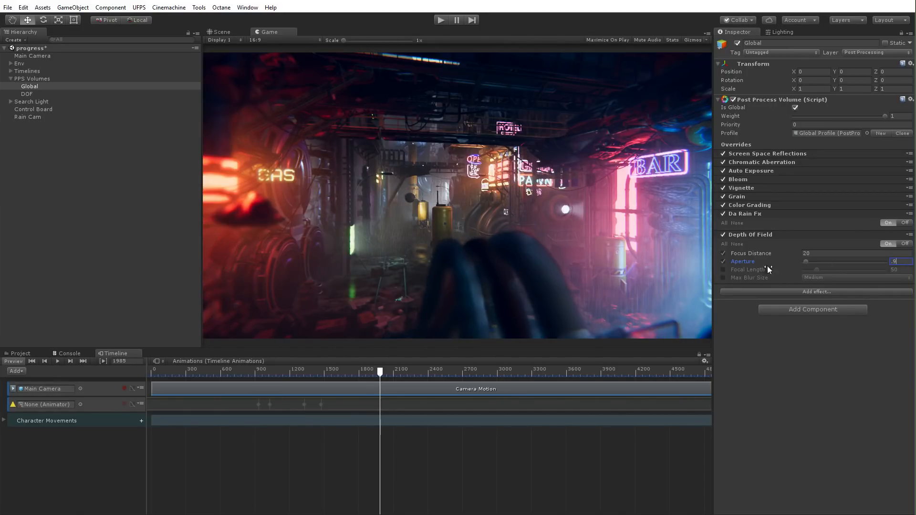
- Enable Focal Length and set focal length 40 and focus distance 20
click(708, 269)
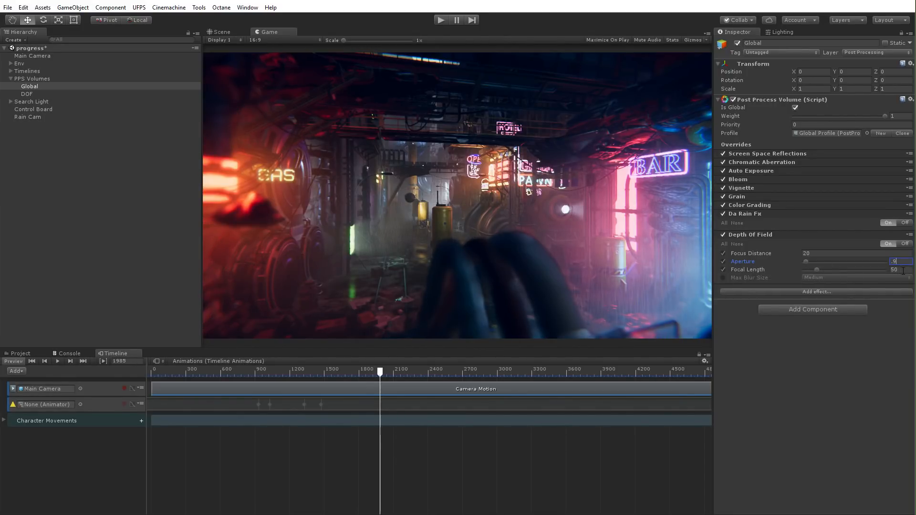
click(894, 269)
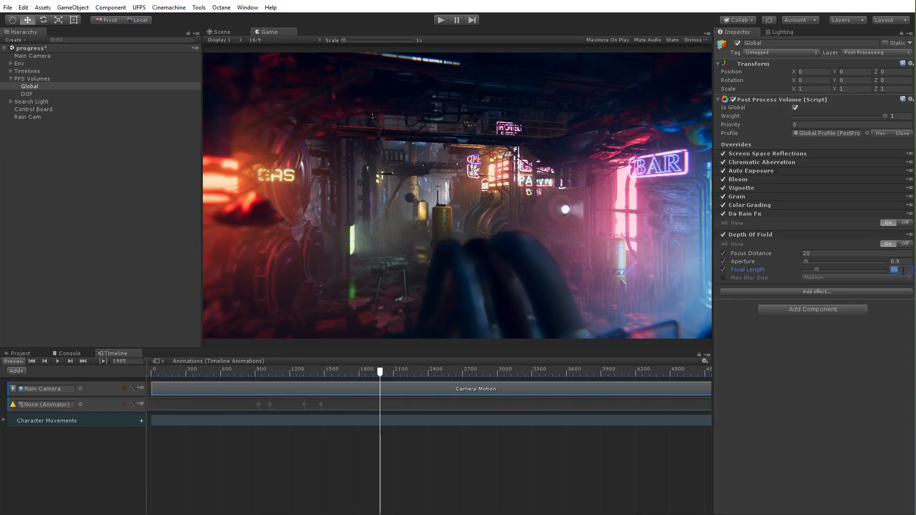
text(40)
click(857, 252)
text(2.5)
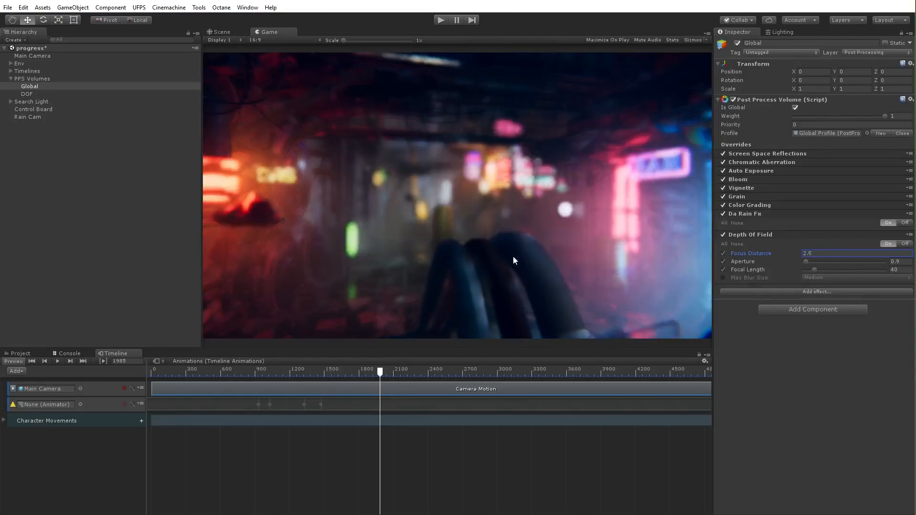
text(20)
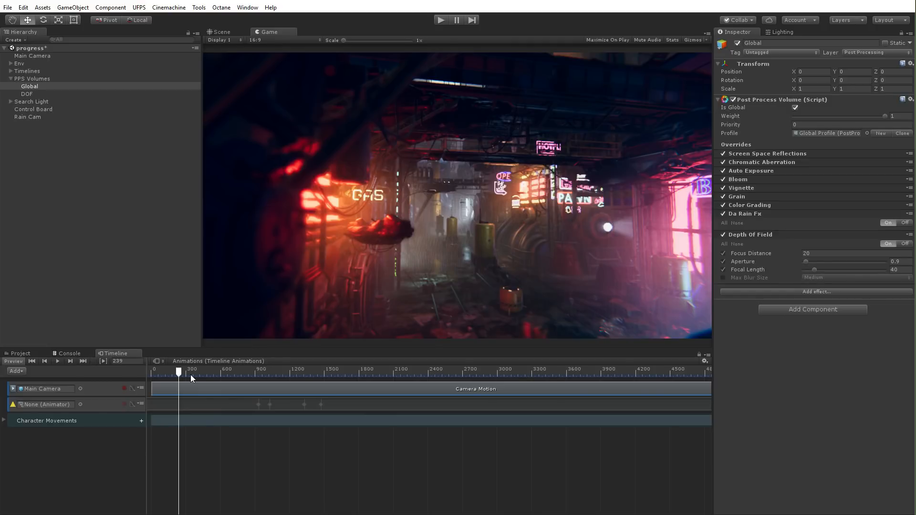
mouse_move(194, 377)
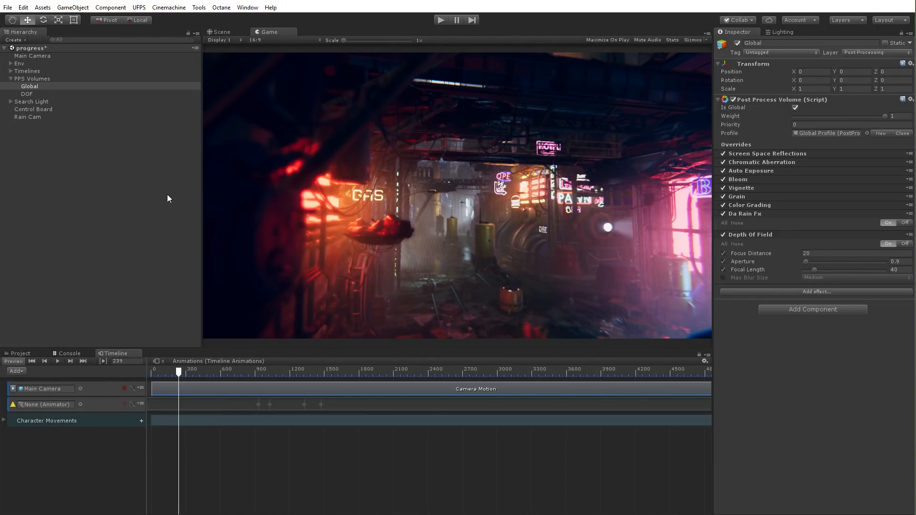
- Select the DOF volume under PPS Volumes, comparing it with the Global volume
click(27, 93)
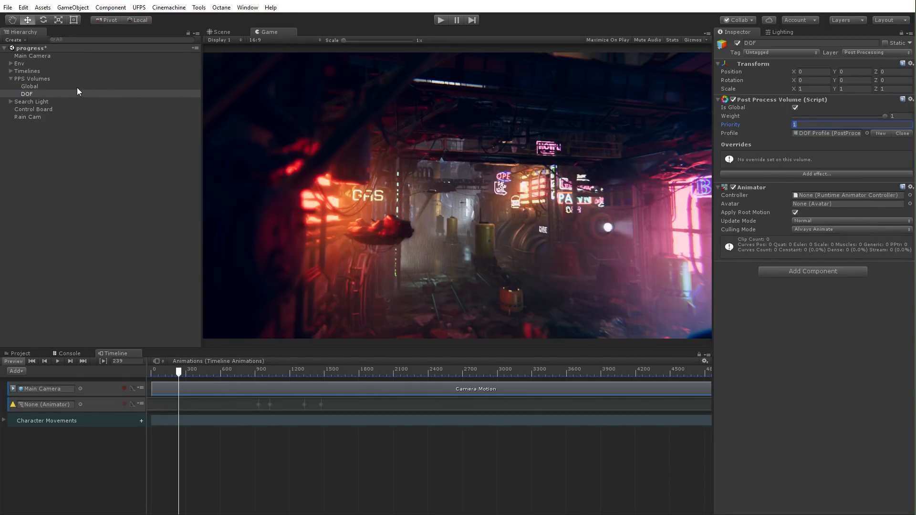
click(30, 86)
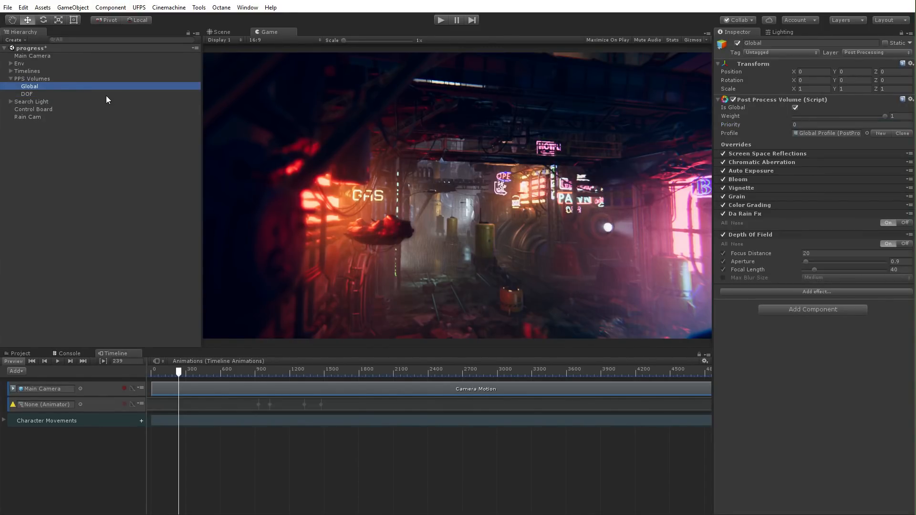
click(26, 95)
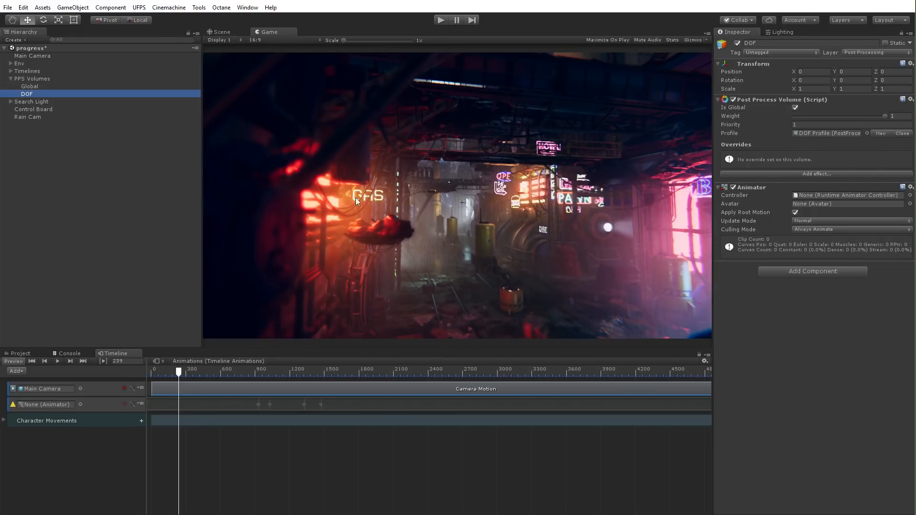
mouse_move(403, 264)
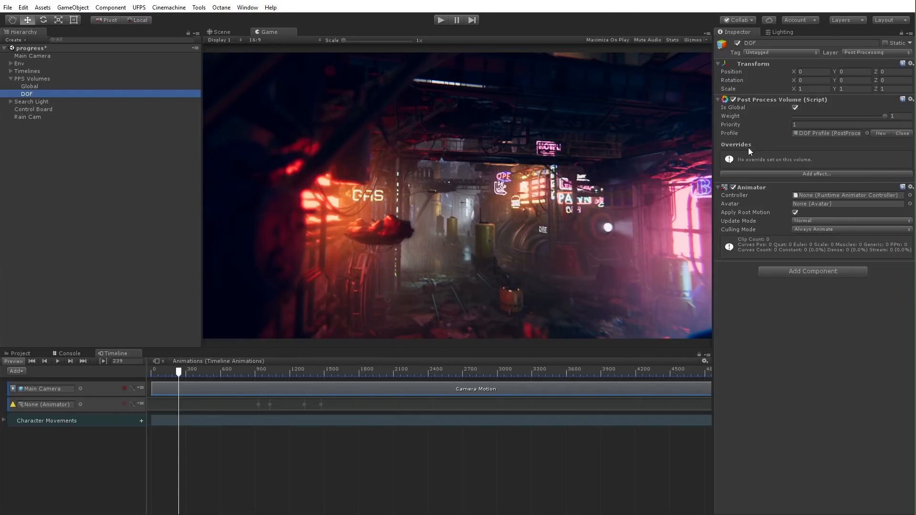
mouse_move(818, 134)
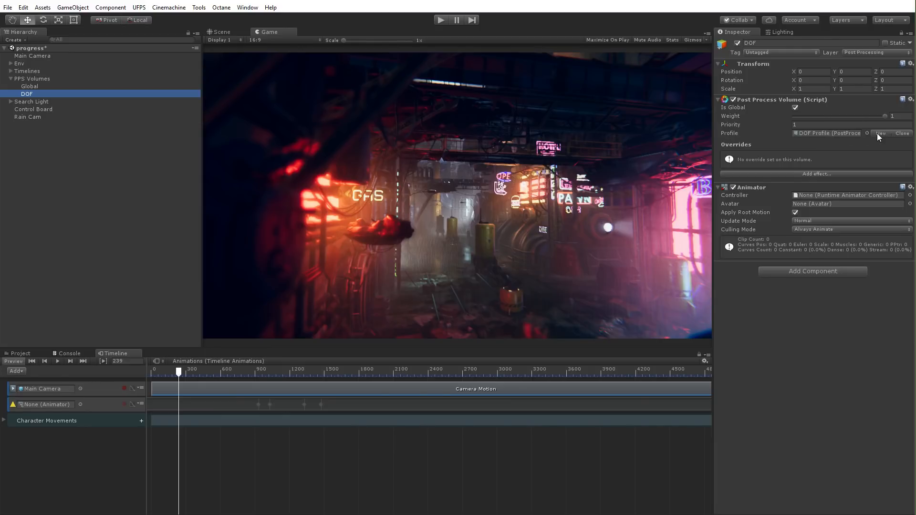
mouse_move(880, 133)
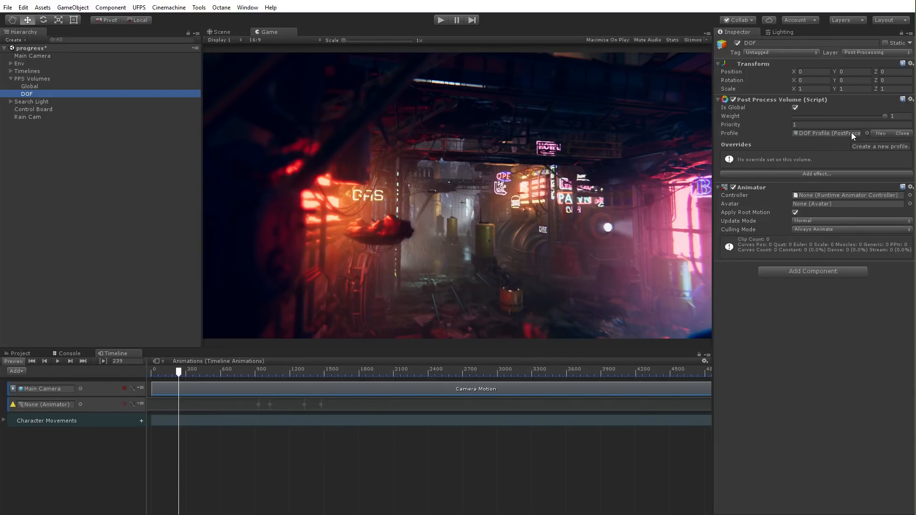
mouse_move(738, 241)
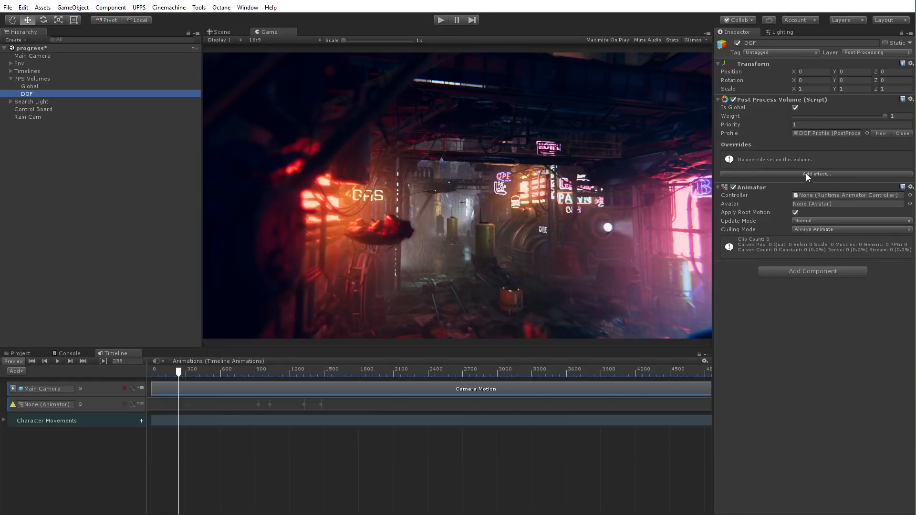
- Add a Depth Of Field override to the DOF volume with focus distance 2.5, then 1.8
click(814, 174)
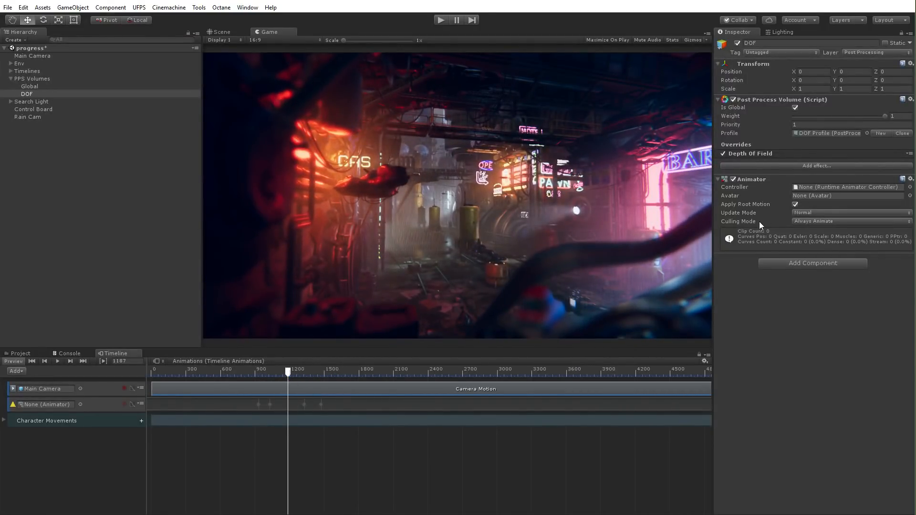
click(750, 153)
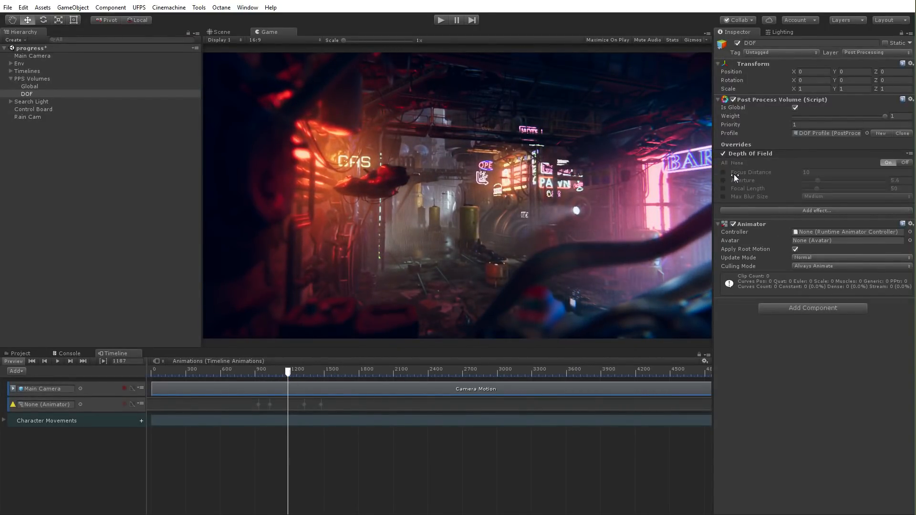
mouse_move(751, 172)
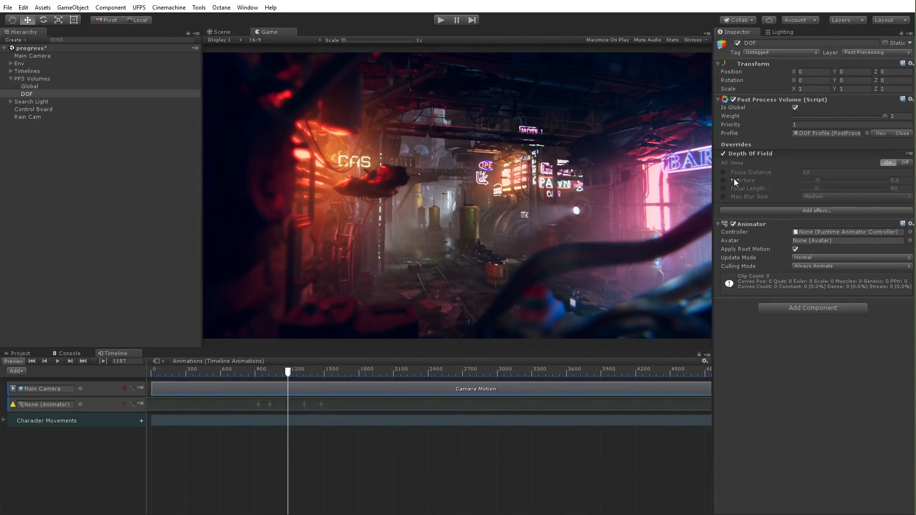
click(723, 173)
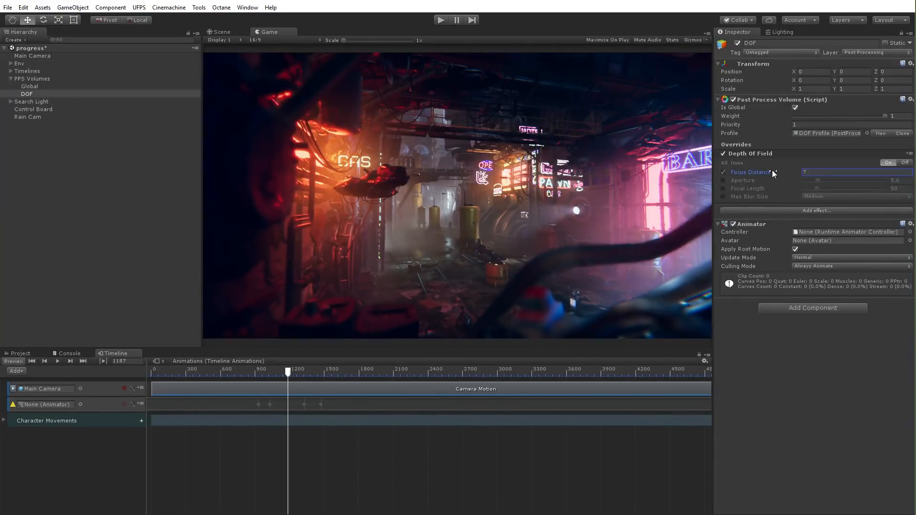
text(2.5)
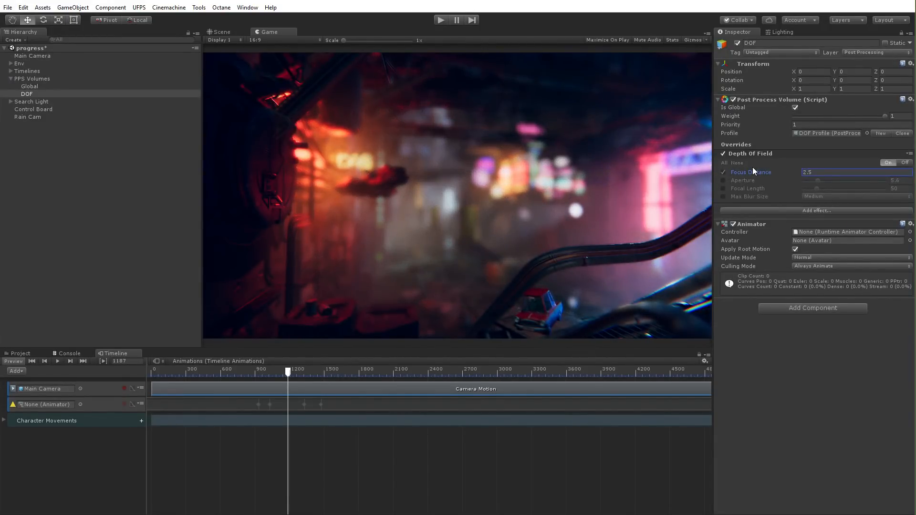
text(1.8)
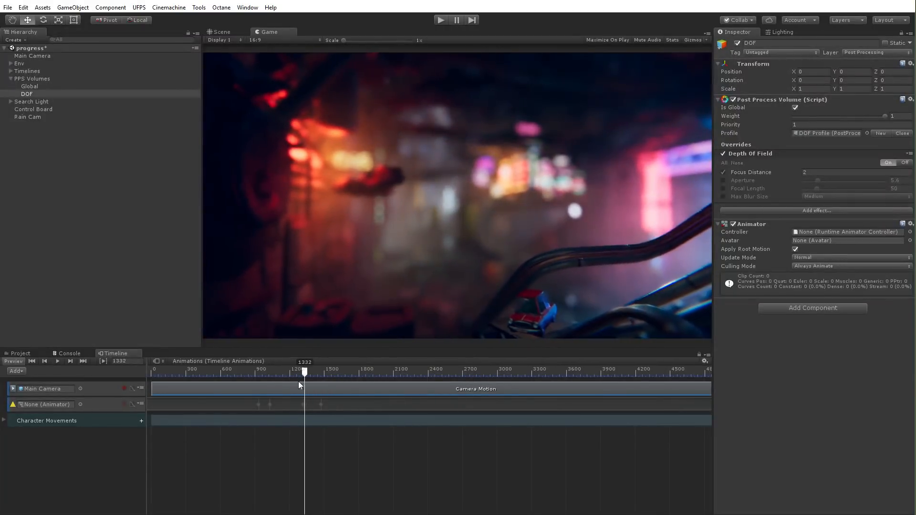
- Scrub the camera shot, select the DOF volume and keyframe its Post Process Volume Weight
click(325, 372)
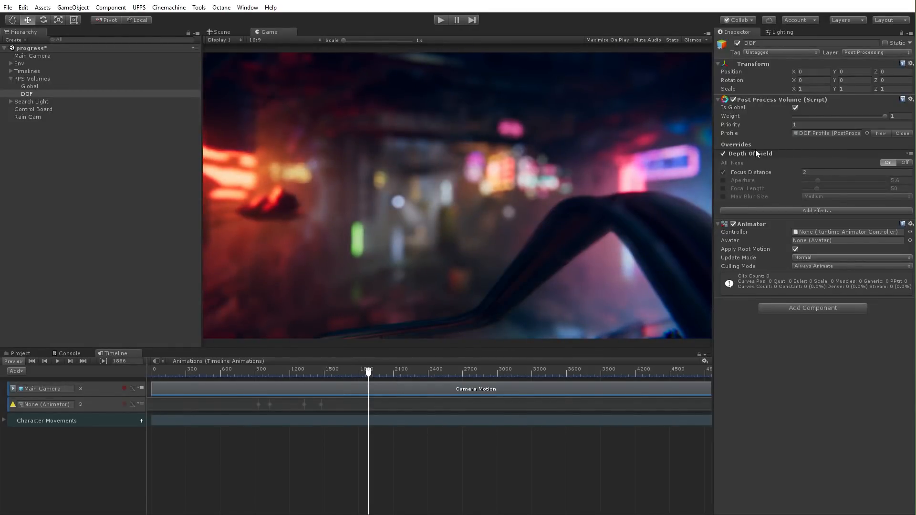
click(30, 87)
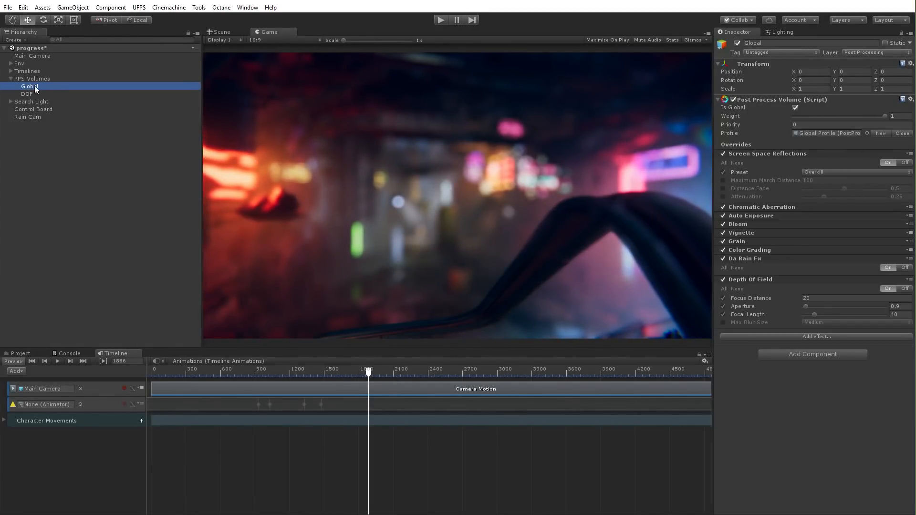
click(27, 95)
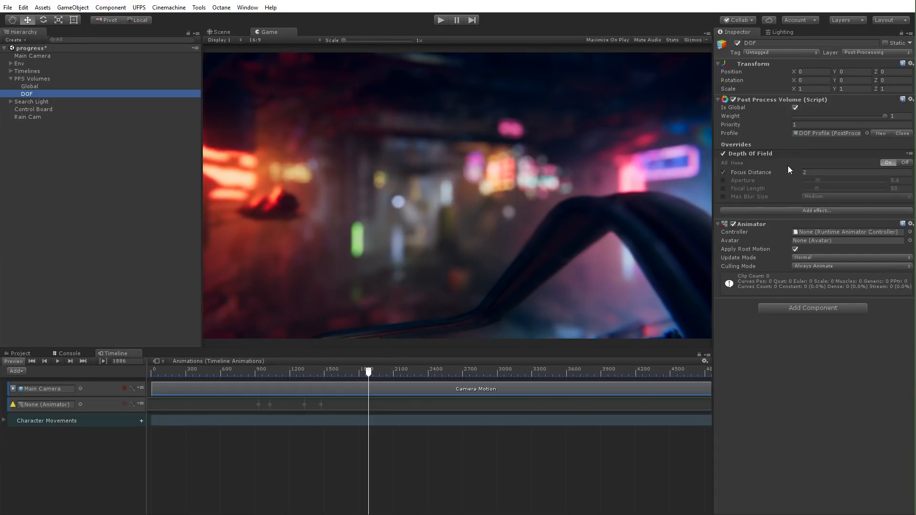
mouse_move(740, 165)
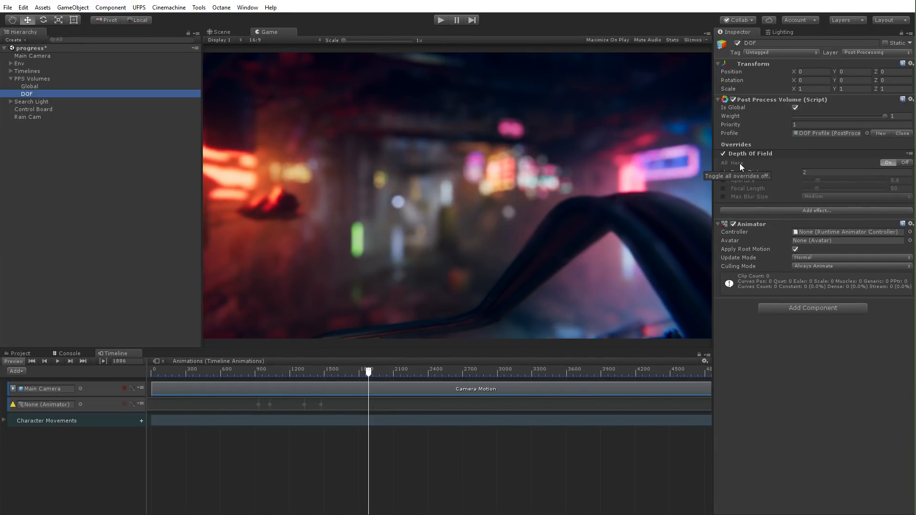
mouse_move(505, 330)
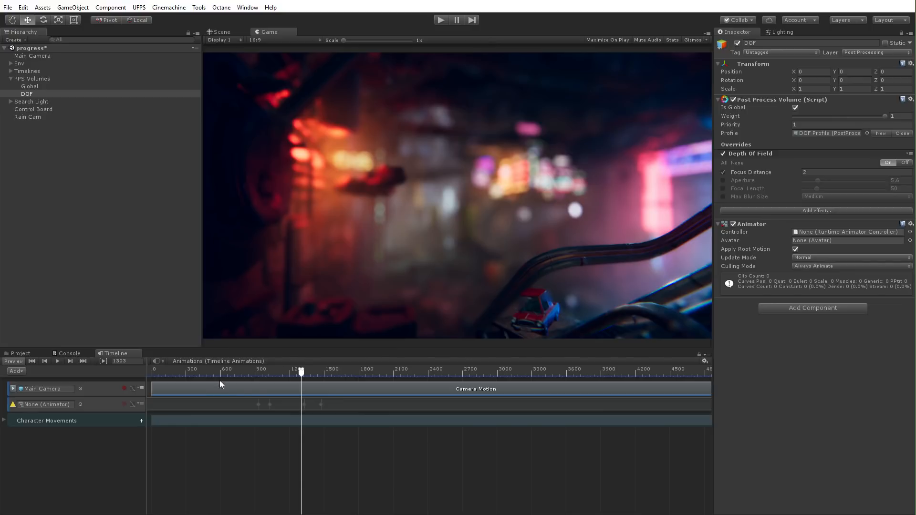
mouse_move(78, 412)
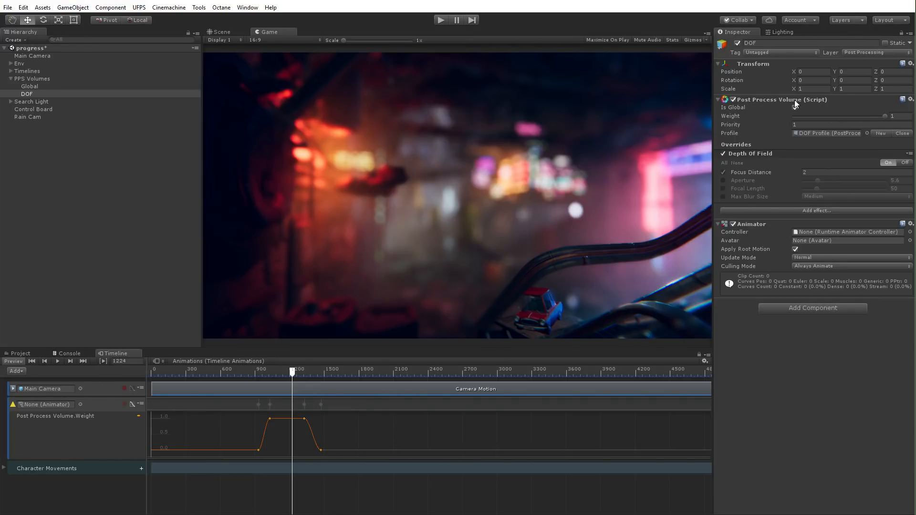
click(795, 107)
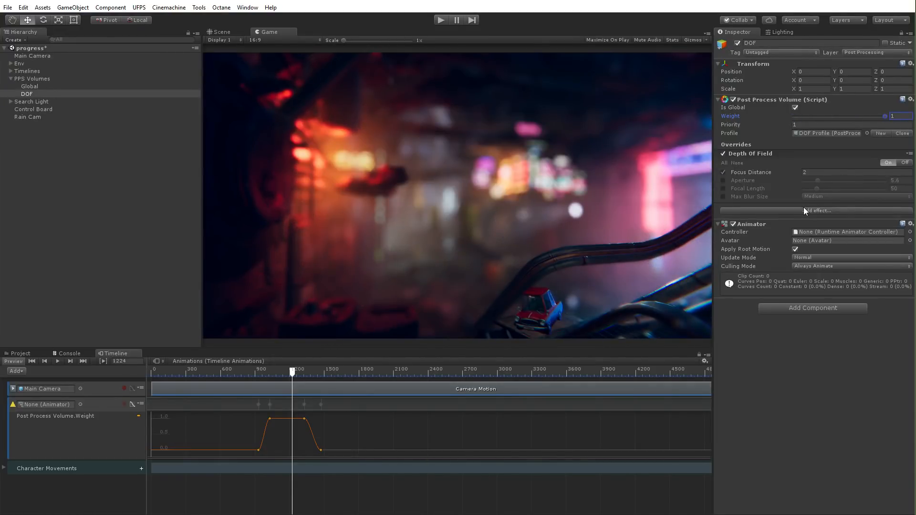
mouse_move(297, 382)
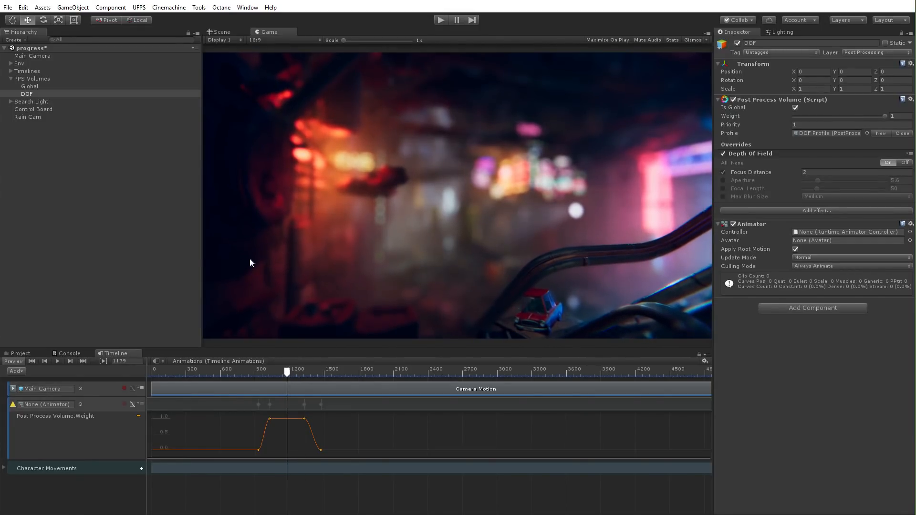
mouse_move(85, 380)
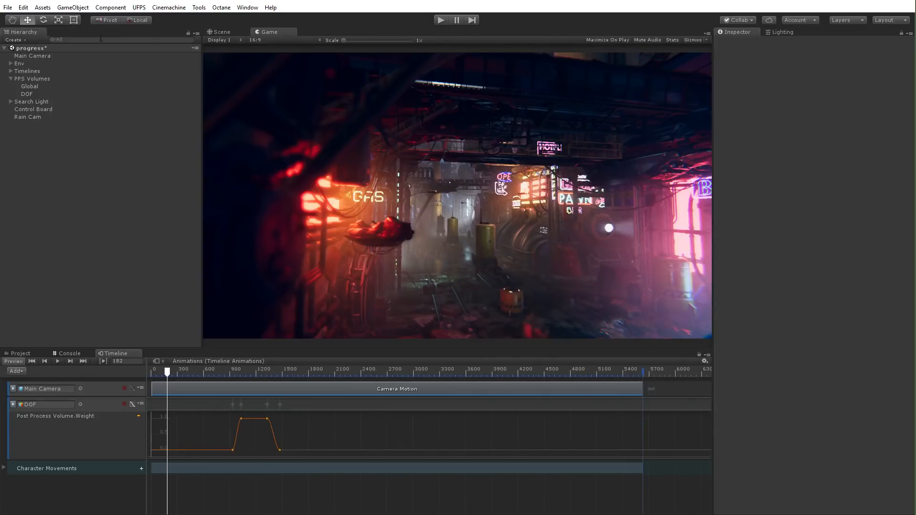
- Play the timeline to check the DOF blur on the car, then hide the weight curve
click(27, 95)
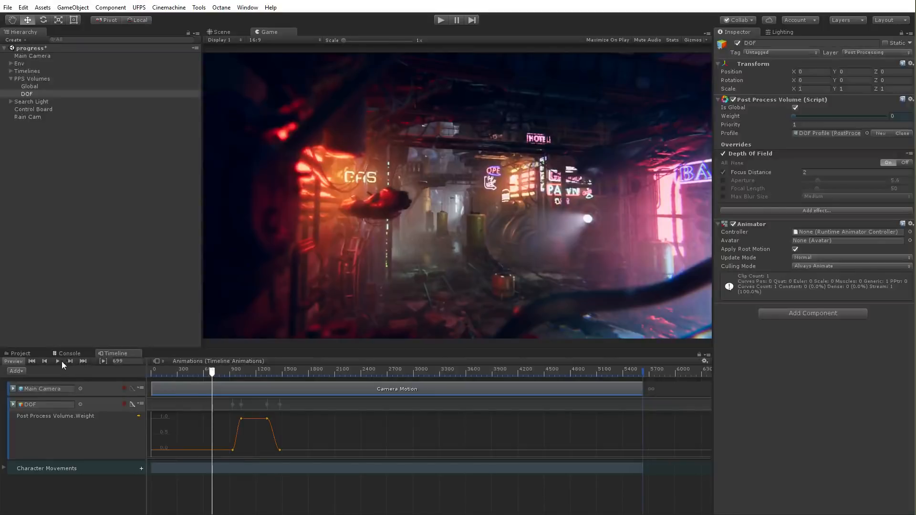
click(57, 361)
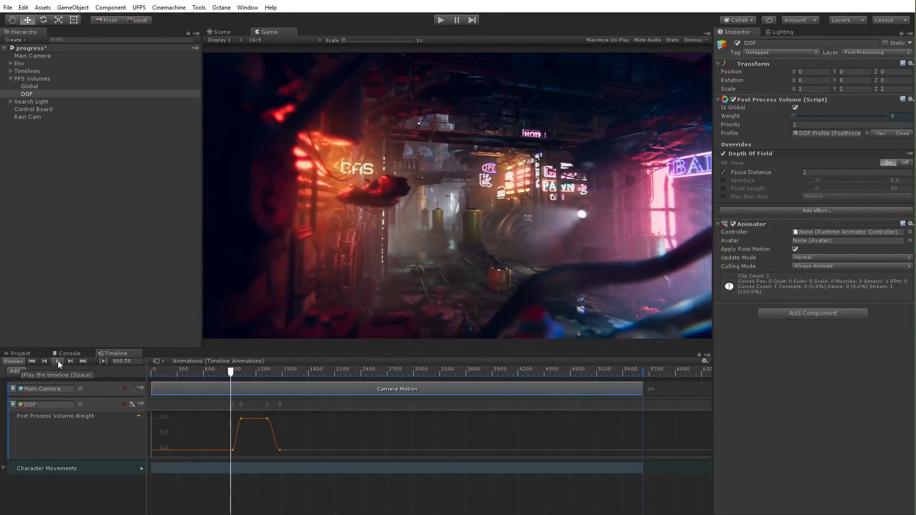
click(57, 364)
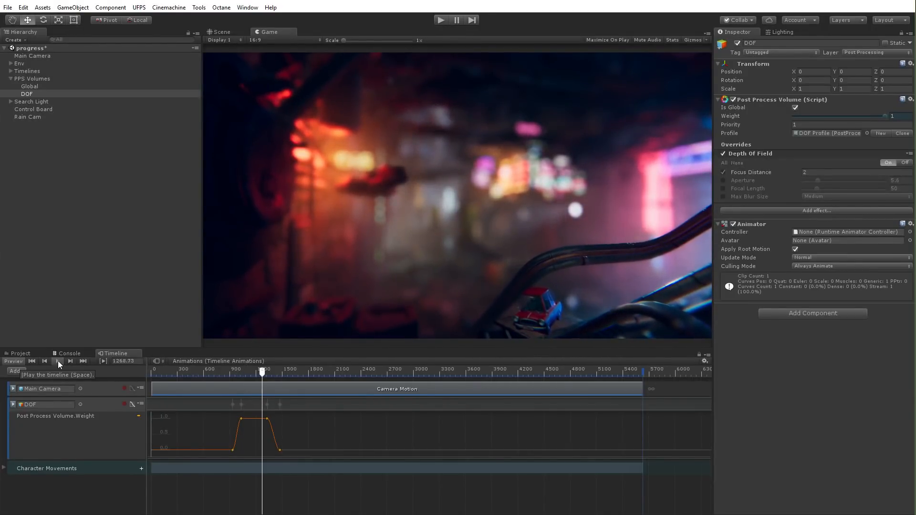
click(56, 361)
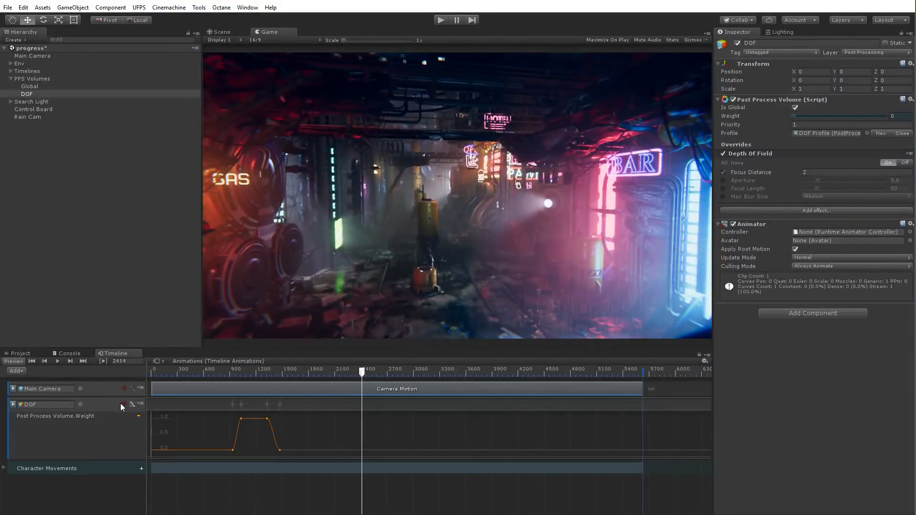
click(123, 405)
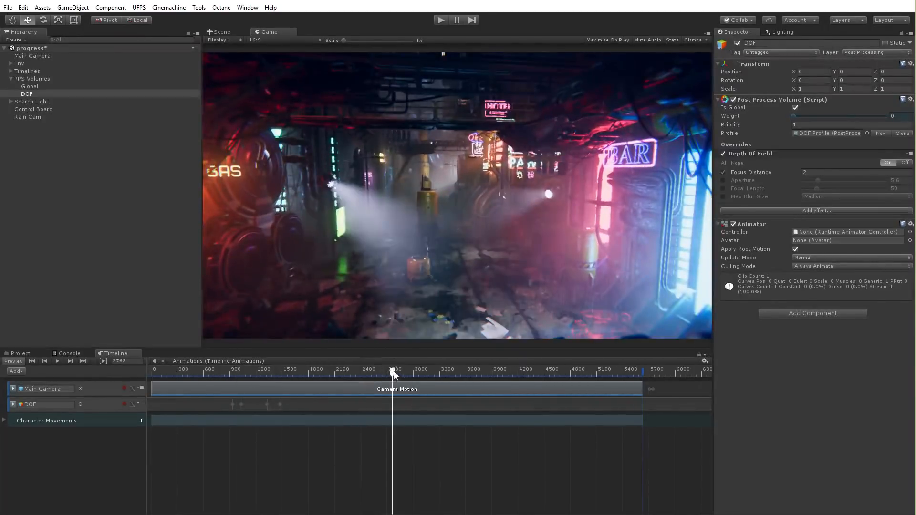
- Turn the people on from the Control Board's toggles
click(268, 371)
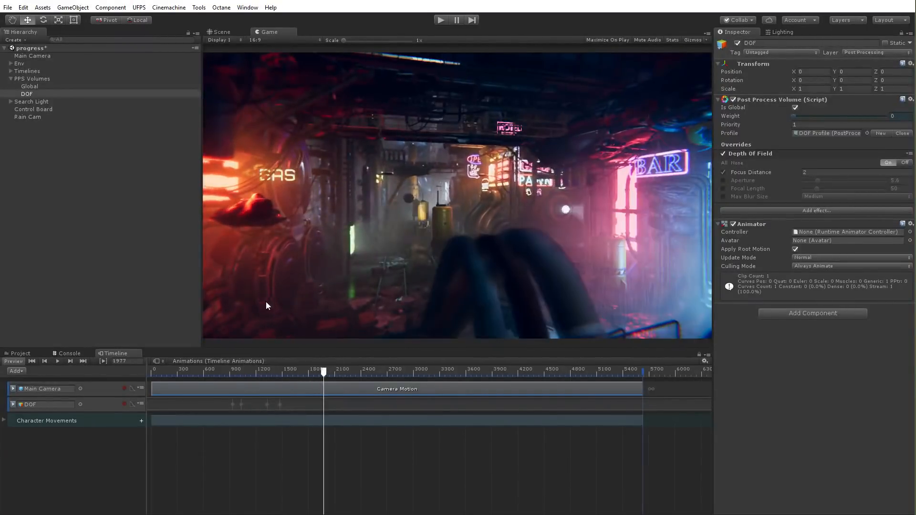
click(34, 109)
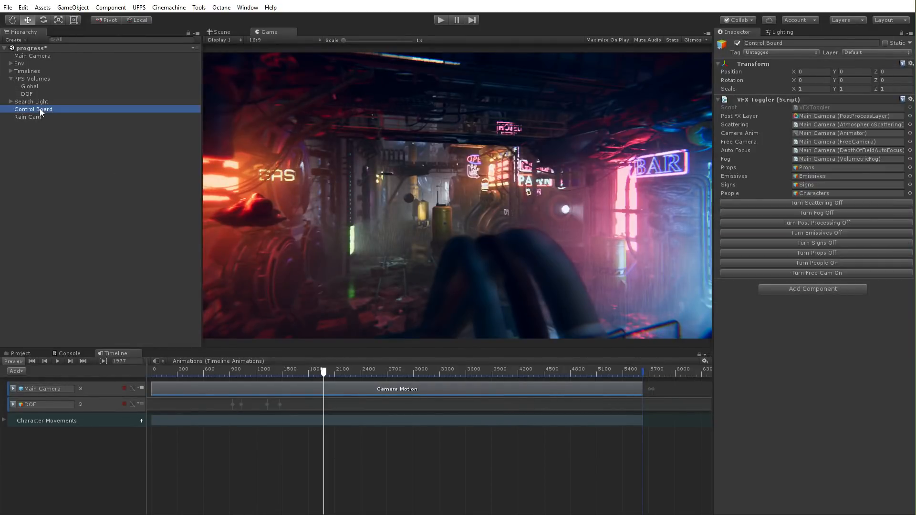
click(815, 264)
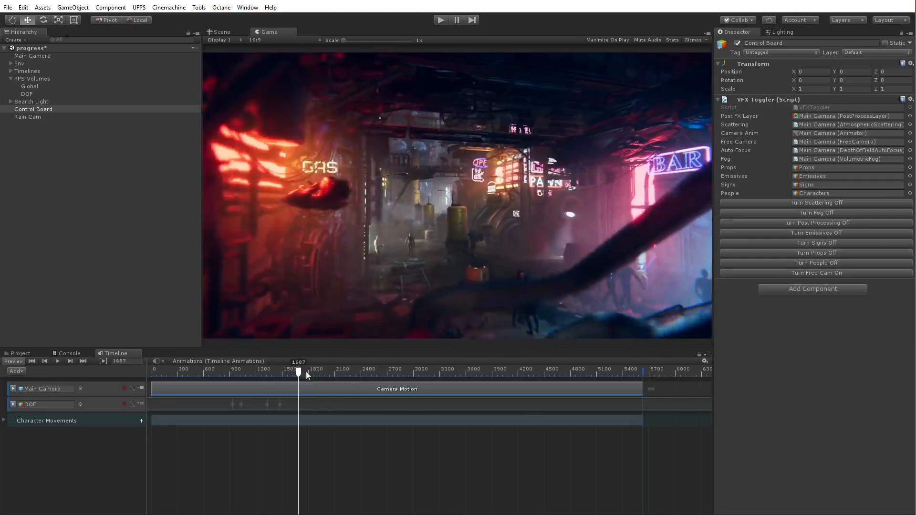
- Expand the Timelines group and open the Timeline Characters sequence
click(9, 420)
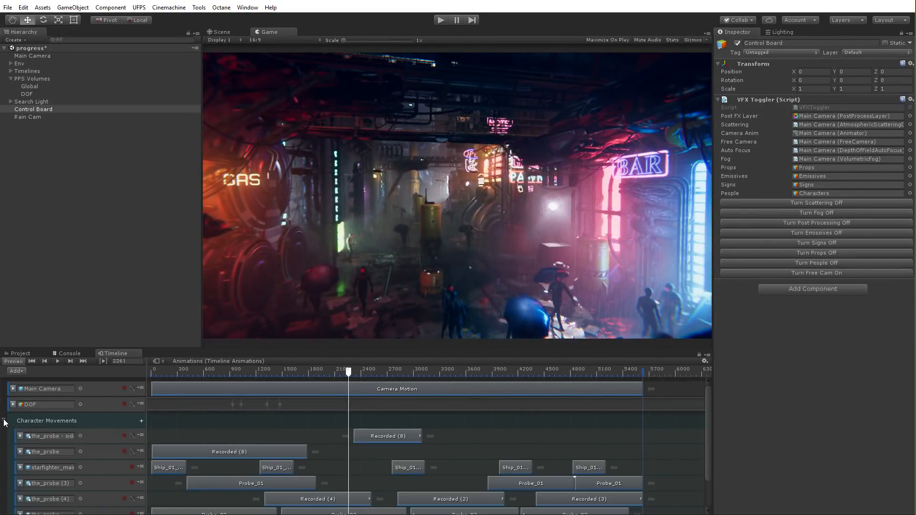
click(10, 421)
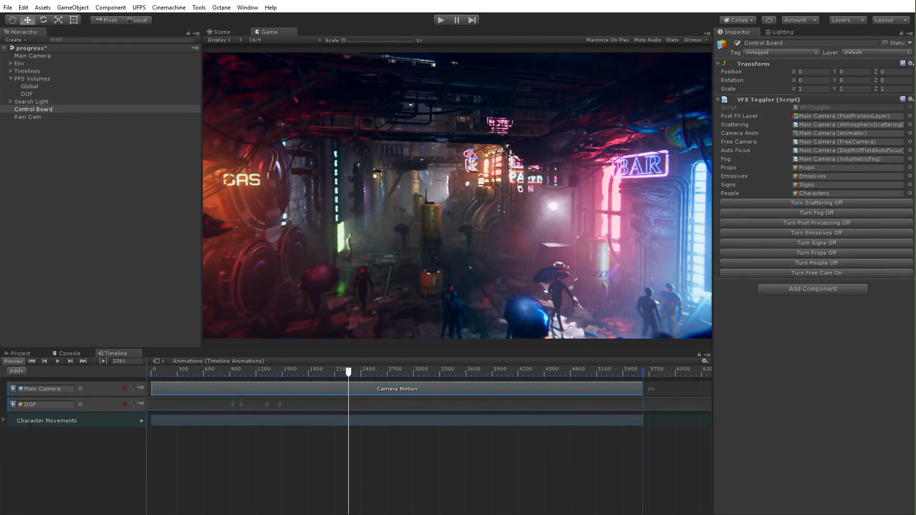
click(10, 71)
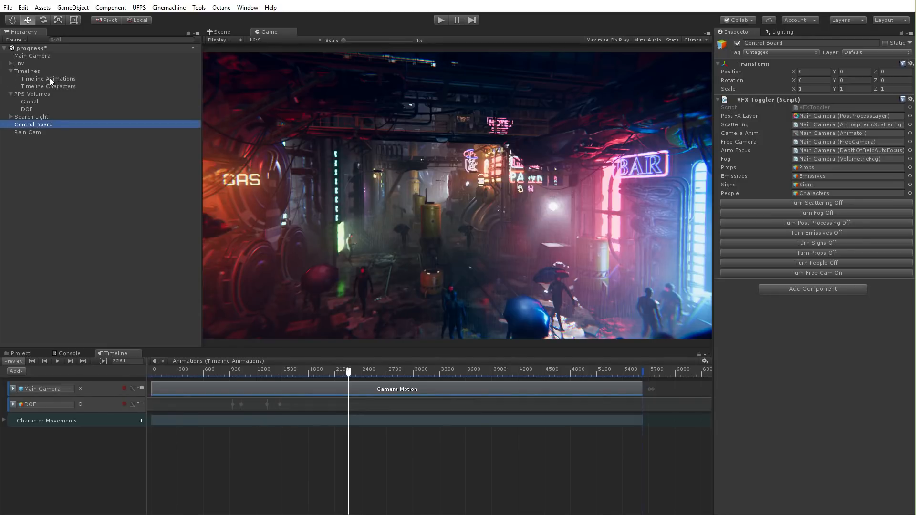
click(49, 86)
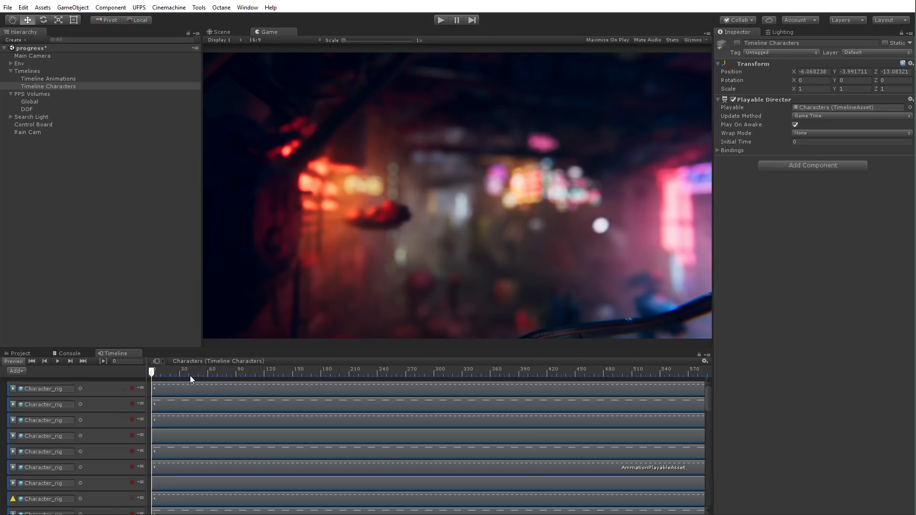
- Play the main Animations timeline so the camera move runs with characters walking, reaching frame 1785
click(47, 78)
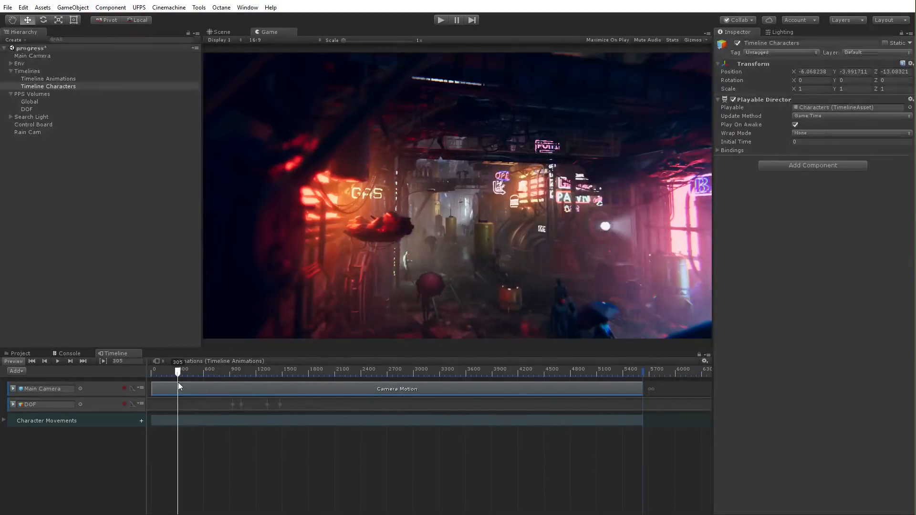
click(56, 360)
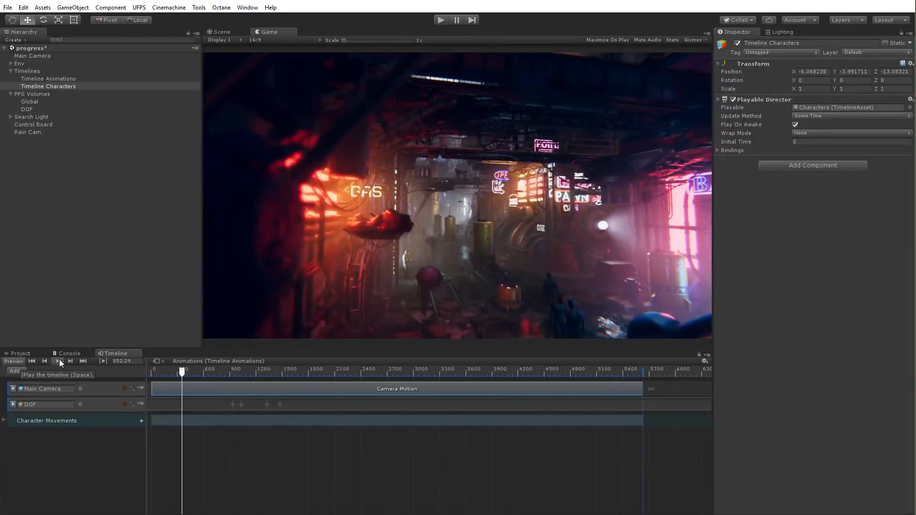
click(56, 361)
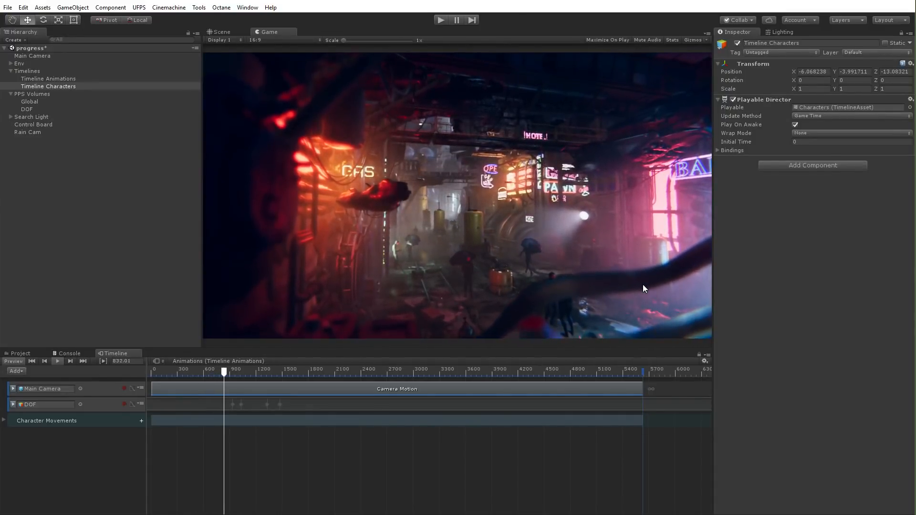
click(83, 360)
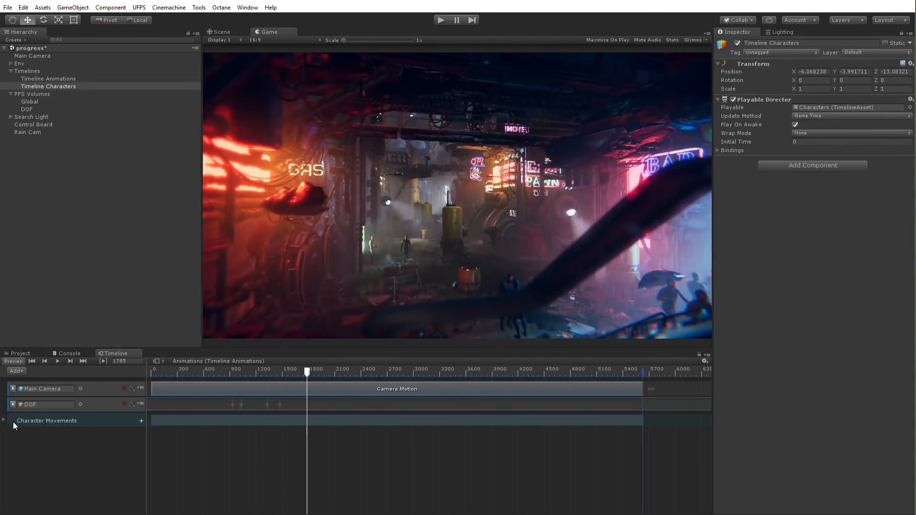
- Expand the Character Movements tracks and show the last ProbeScan clip's timing (speed multiplier 0.58)
click(4, 419)
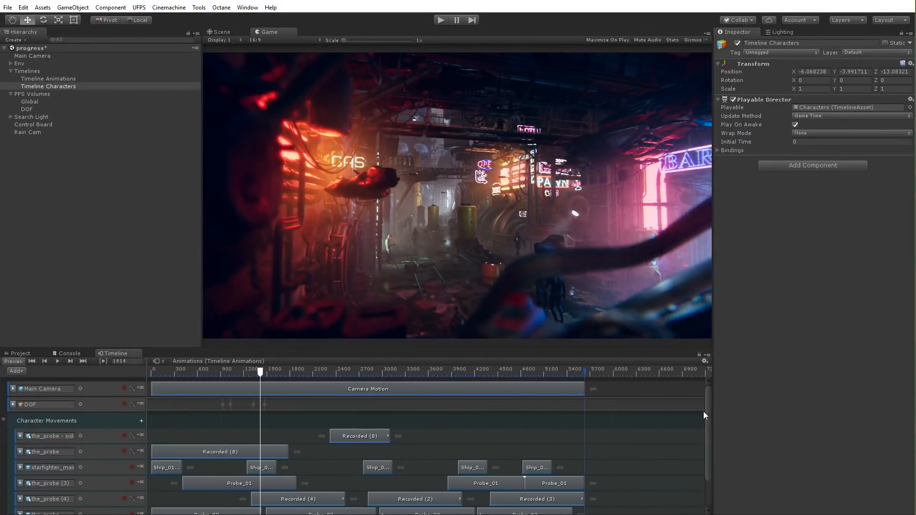
scroll(down, 3)
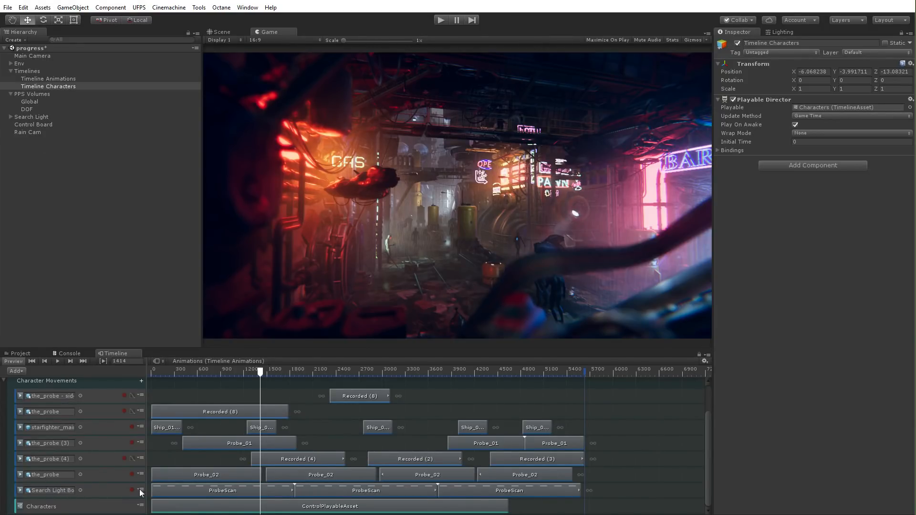
click(222, 491)
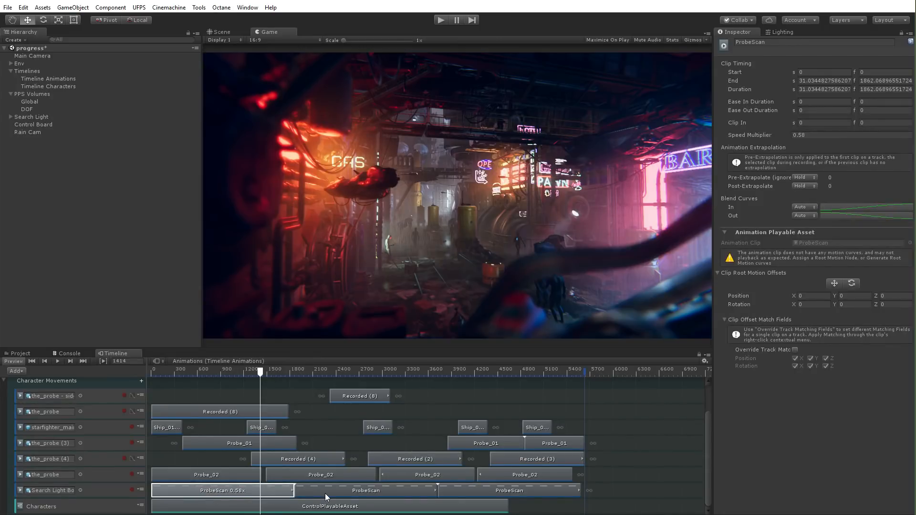
click(508, 491)
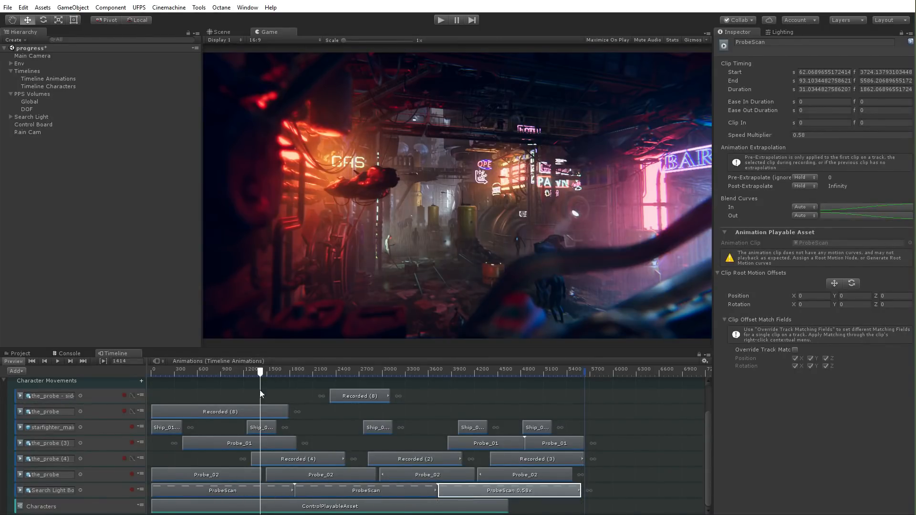